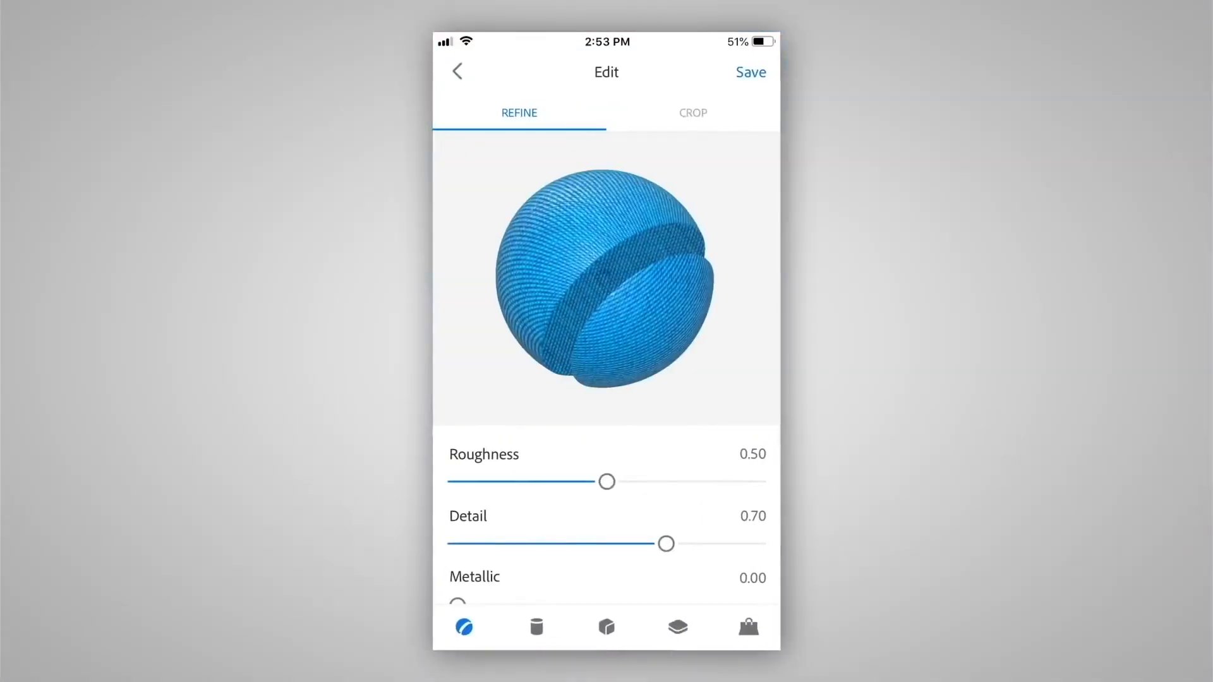
# - Adjust the repeat of the fabric texture on the preview material
pyautogui.scroll(-3)
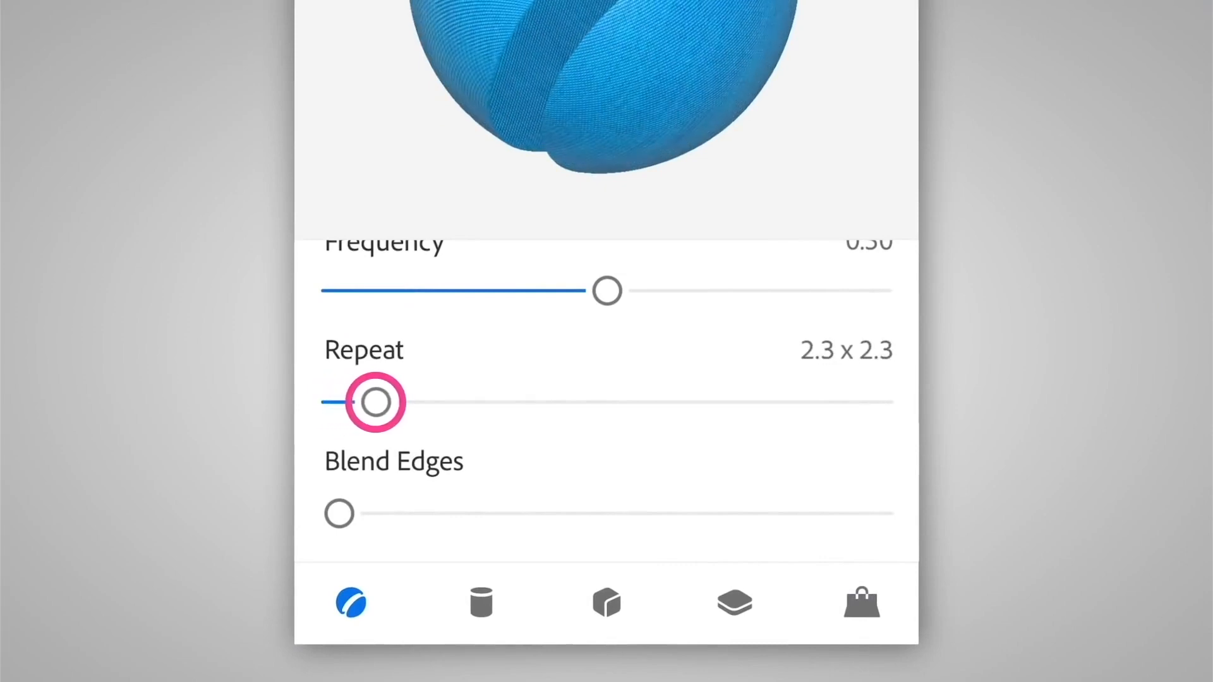
pyautogui.moveTo(338, 511); pyautogui.dragTo(432, 512)
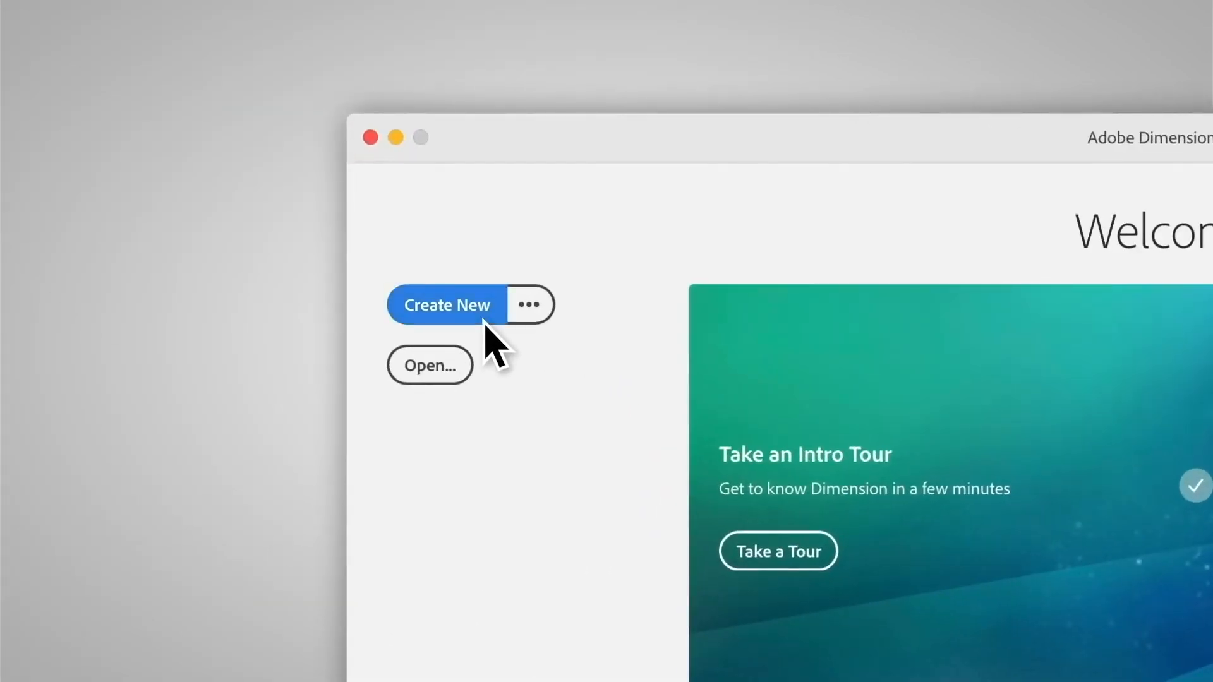
# - Start a new scene, import the c_chair_153.obj armchair and frame the whole chair in view
pyautogui.click(447, 305)
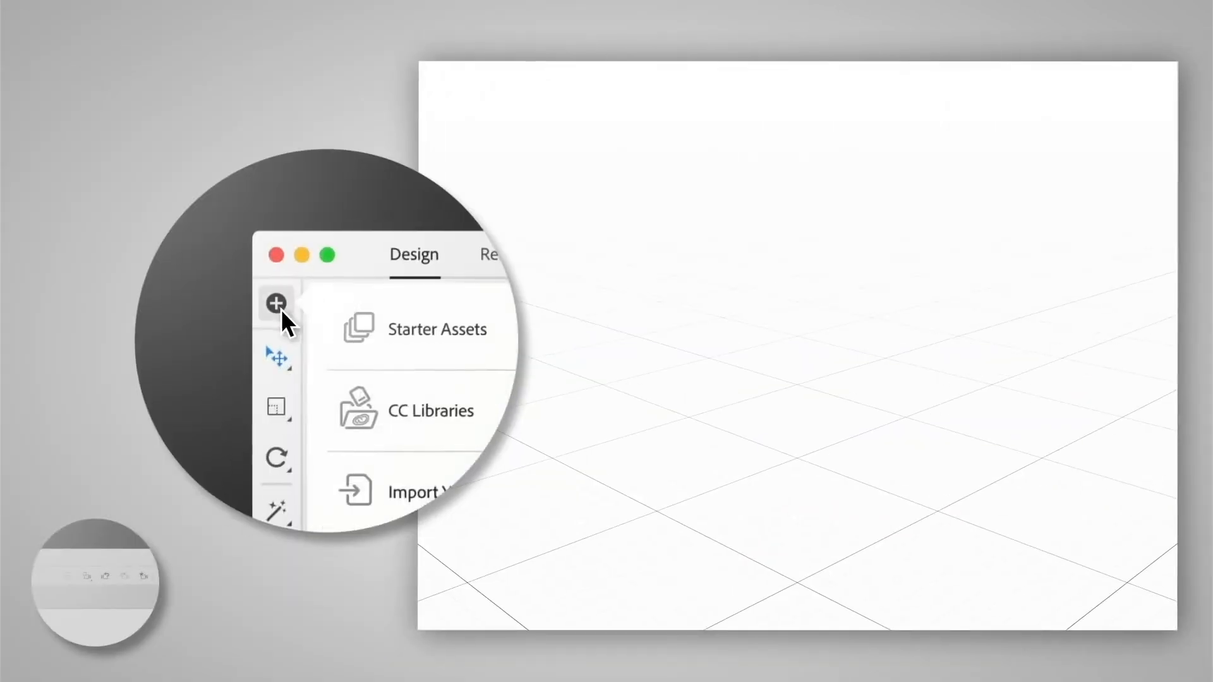
pyautogui.click(419, 491)
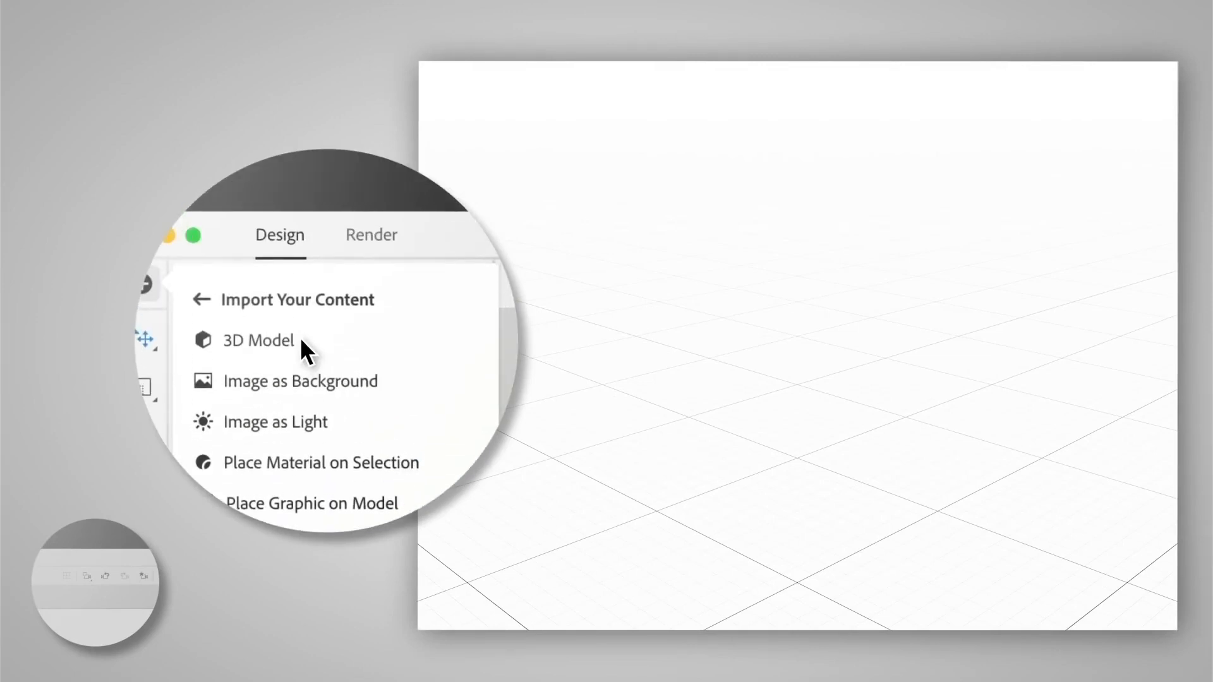
pyautogui.click(258, 340)
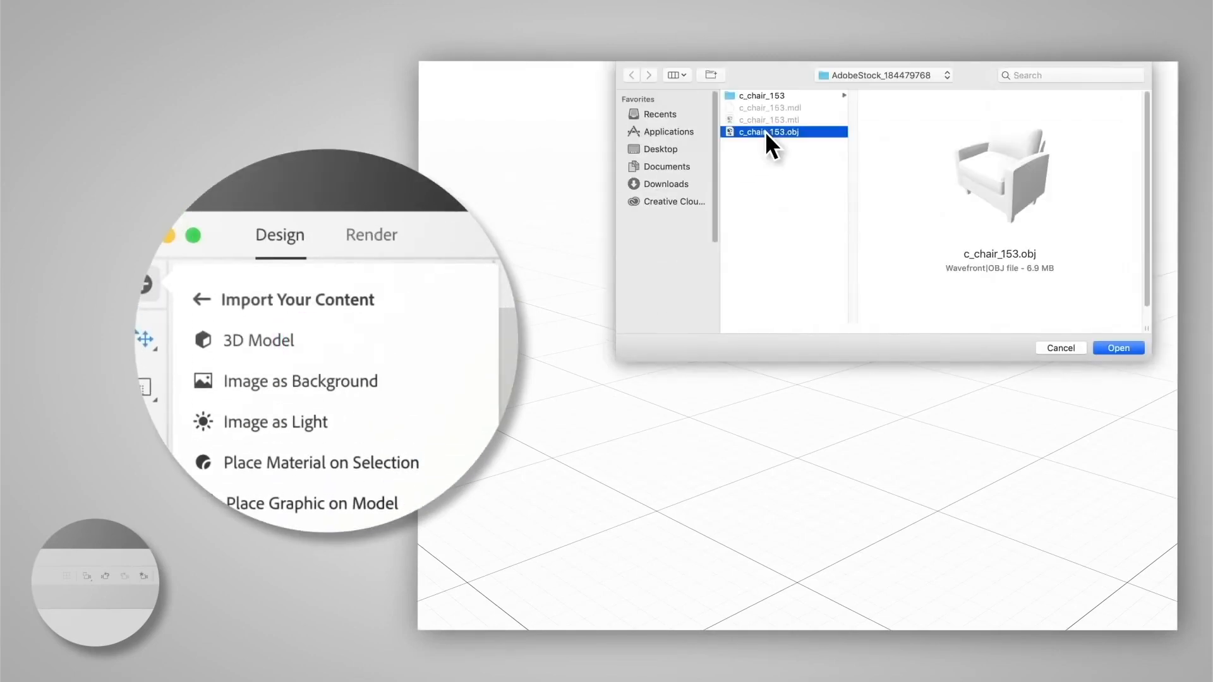
pyautogui.click(1117, 347)
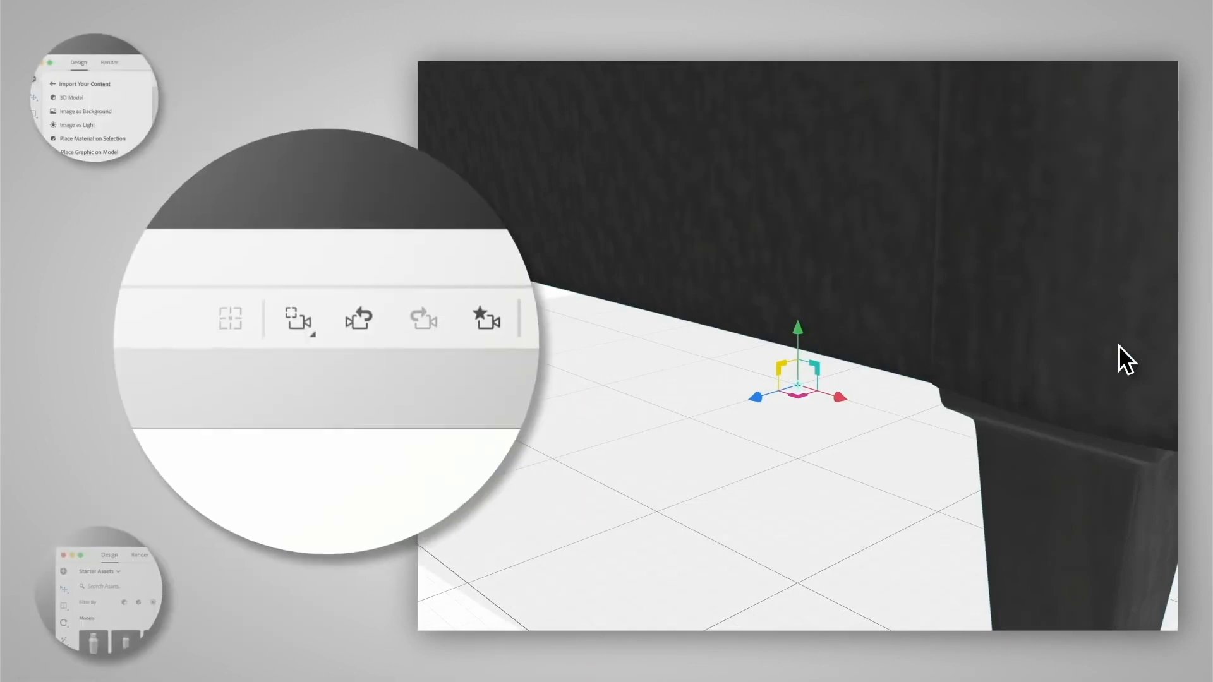
pyautogui.click(298, 319)
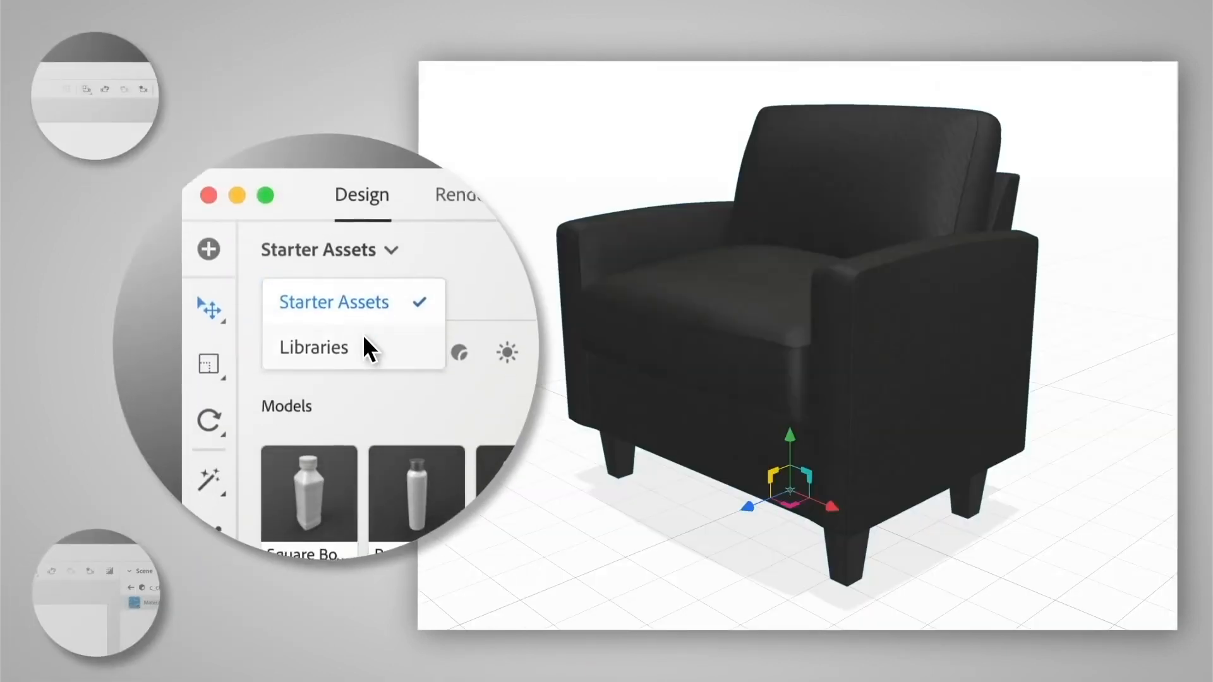
# - Browse the Creative Cloud library materials and turn on the live Render Preview
pyautogui.click(312, 346)
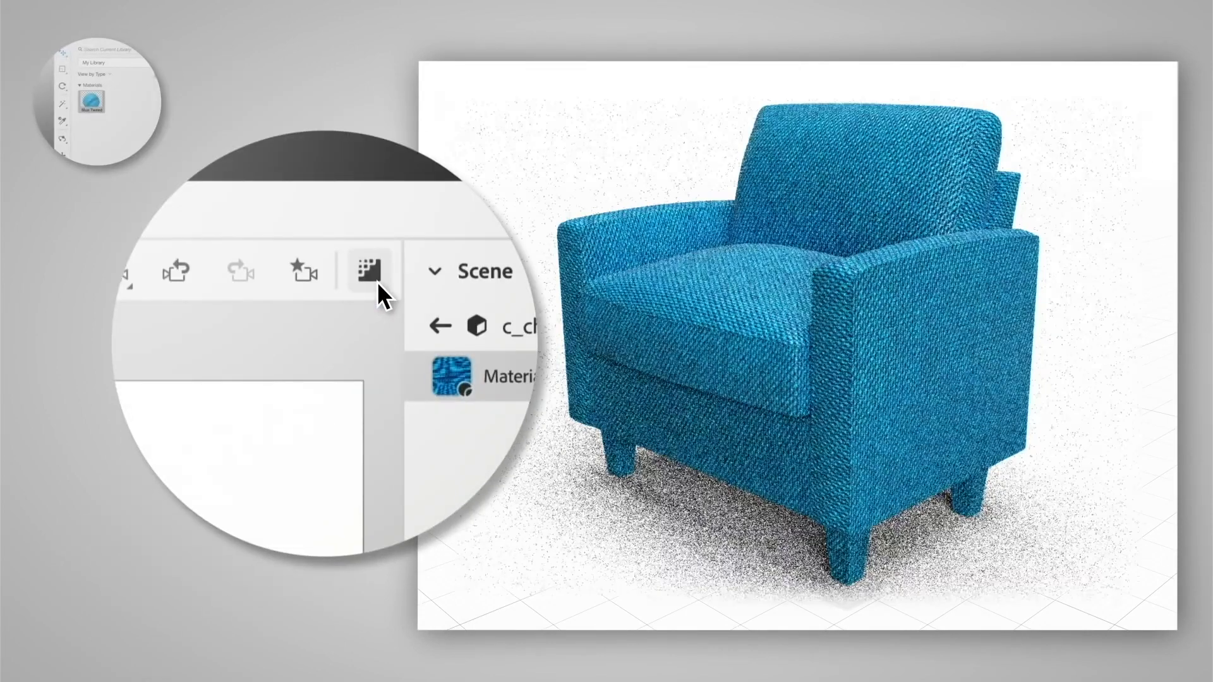
pyautogui.click(370, 271)
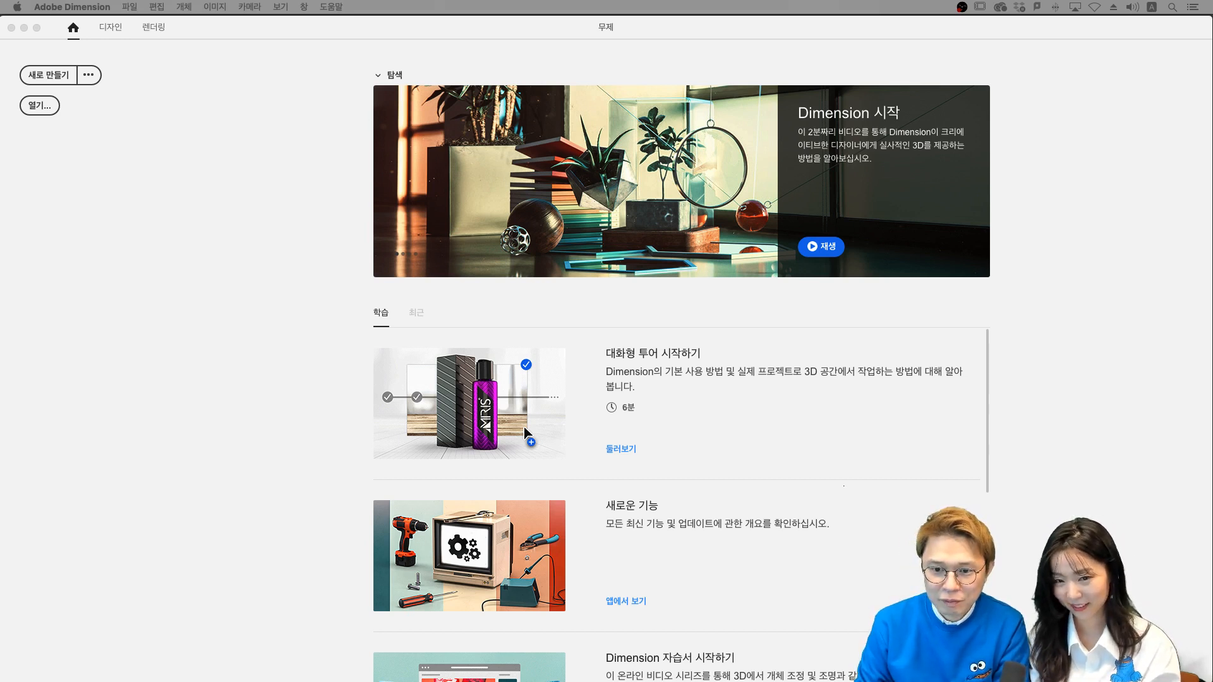
pyautogui.moveTo(1053, 317)
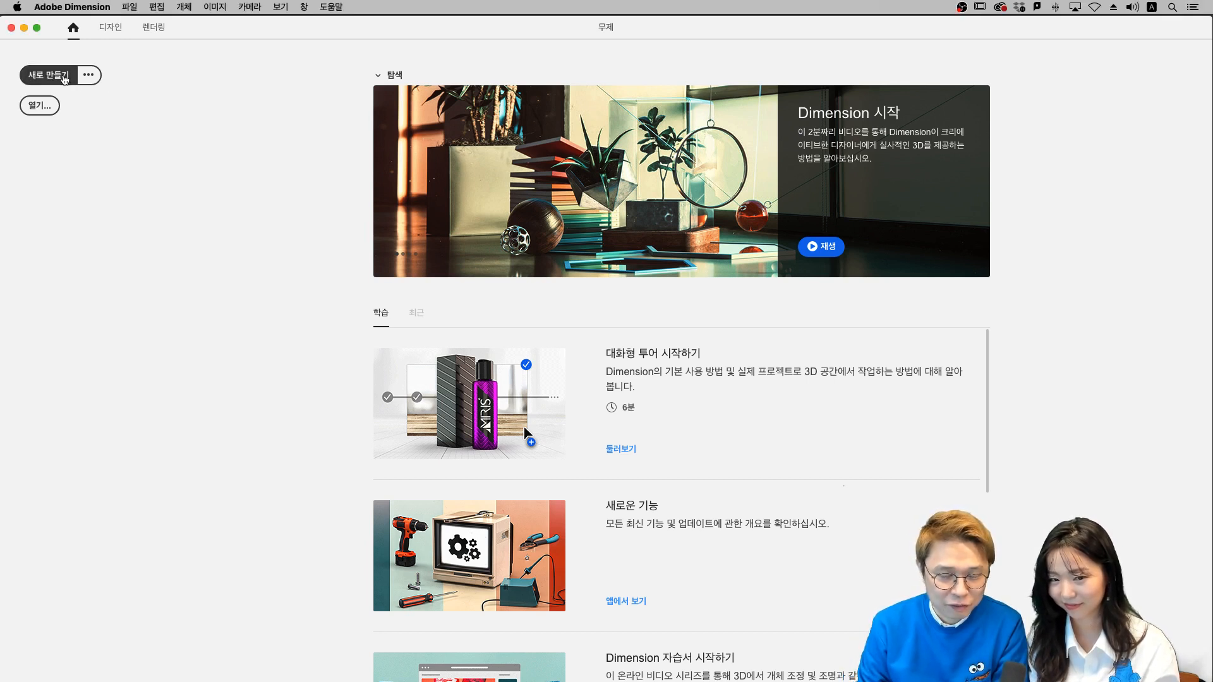
# - Create a new scene and import the c_chair_153.obj armchair model via File > Import > 3D Model
pyautogui.click(53, 74)
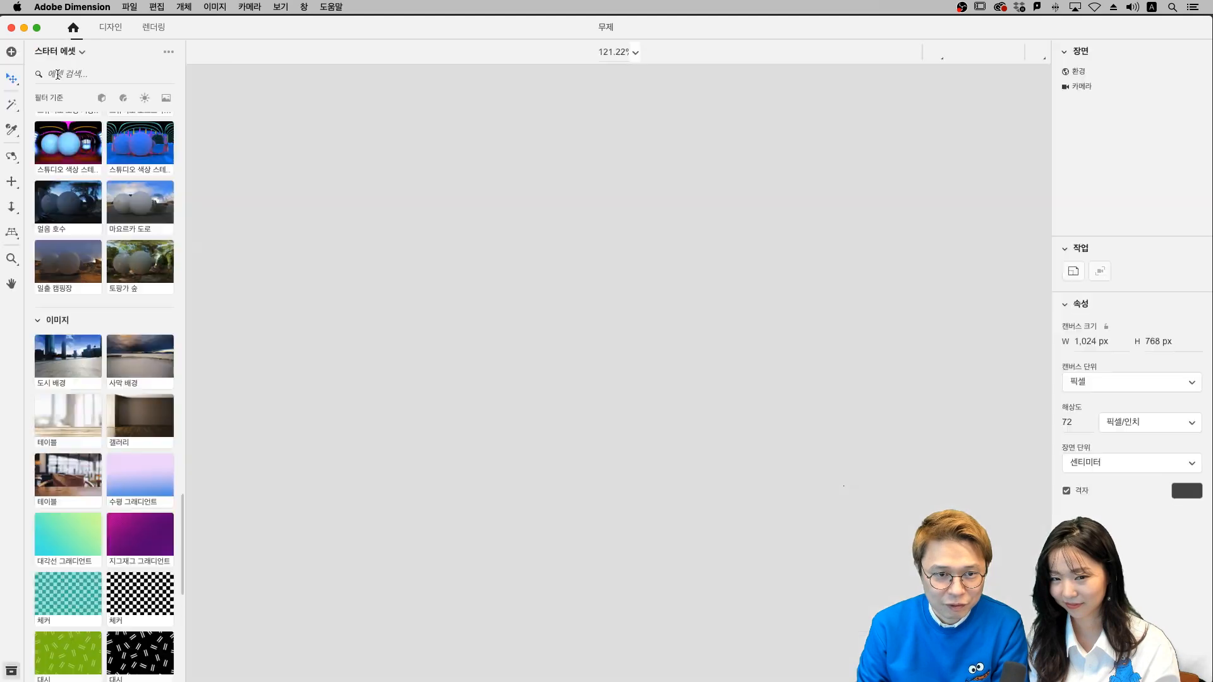
pyautogui.click(110, 27)
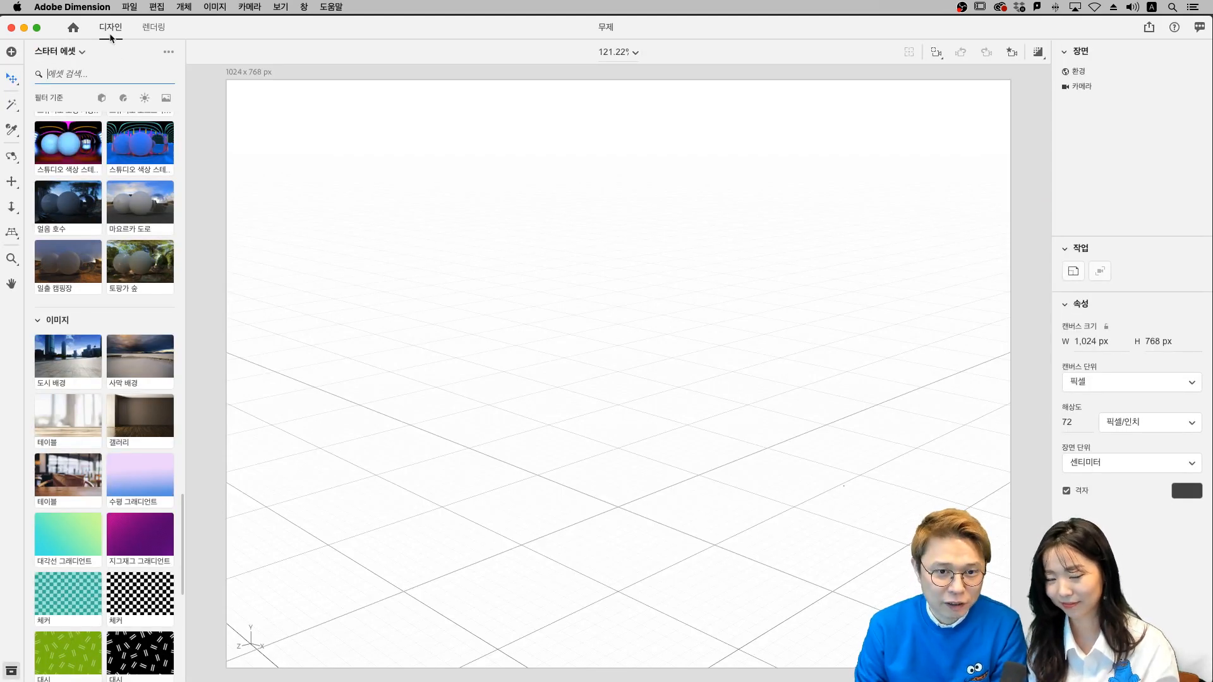
pyautogui.click(129, 8)
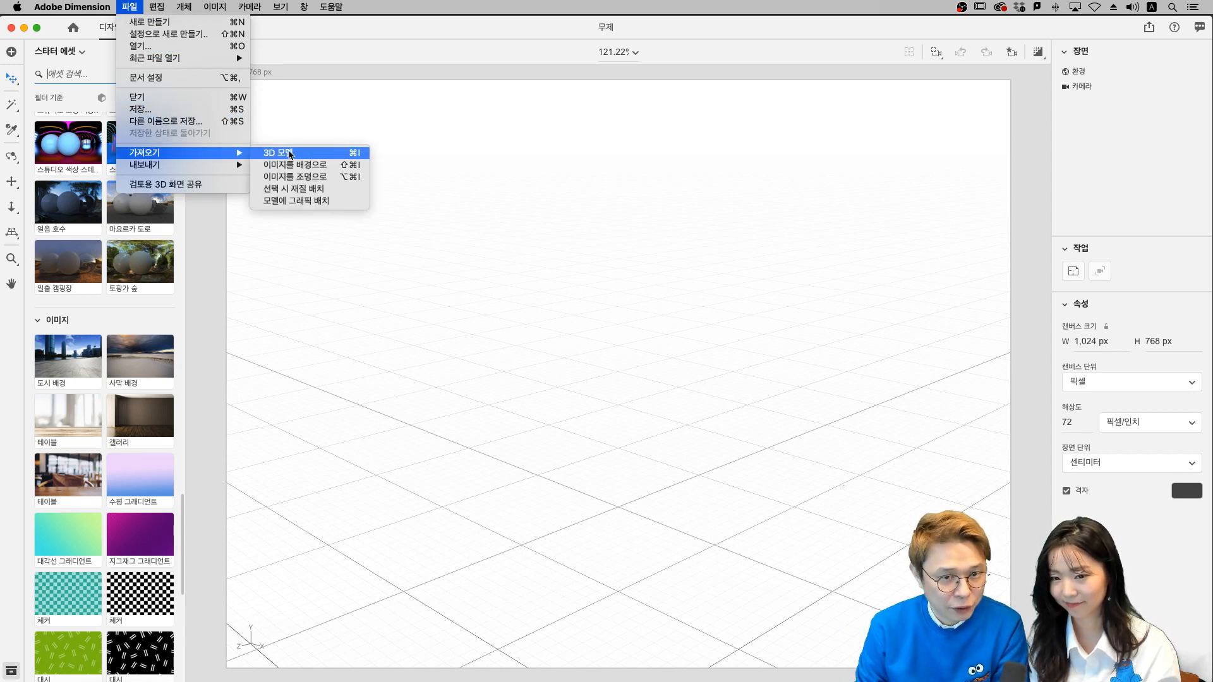
pyautogui.click(277, 153)
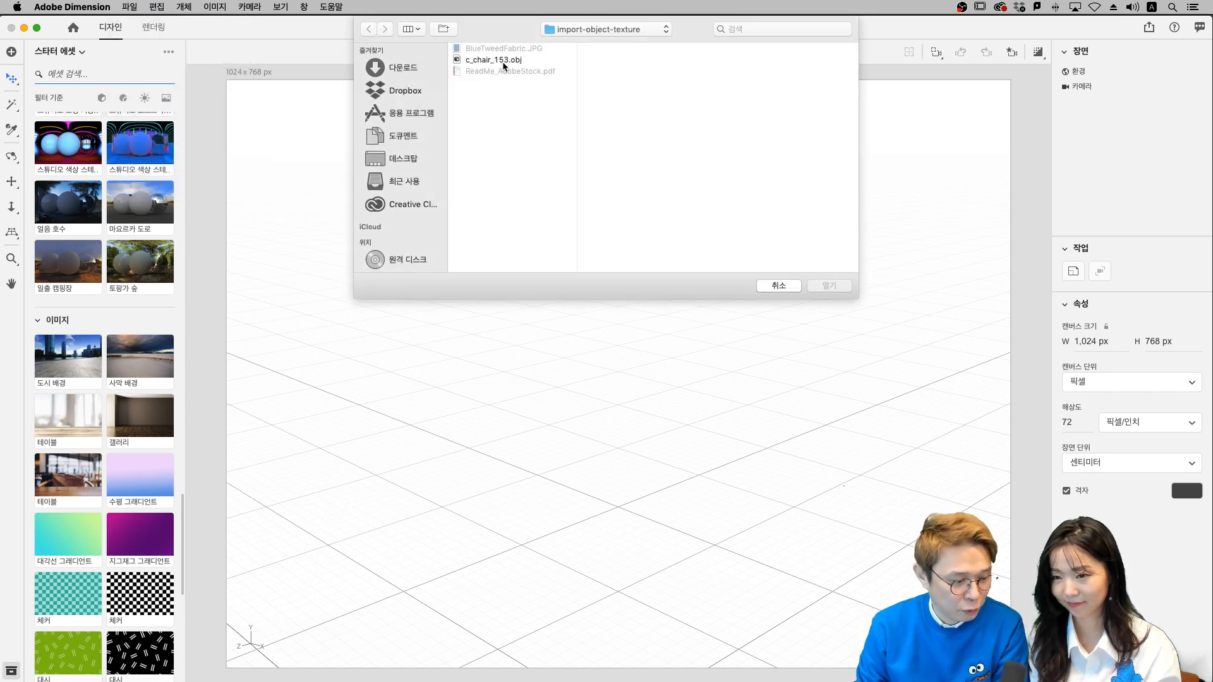
pyautogui.click(492, 59)
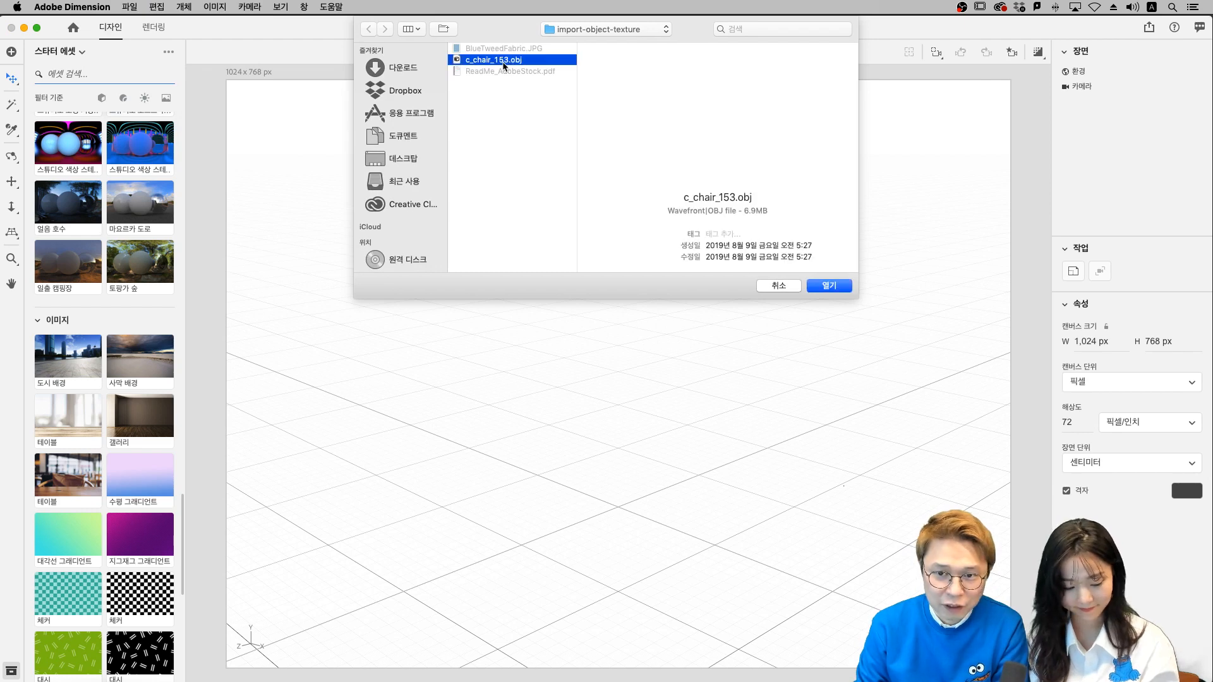
pyautogui.click(827, 285)
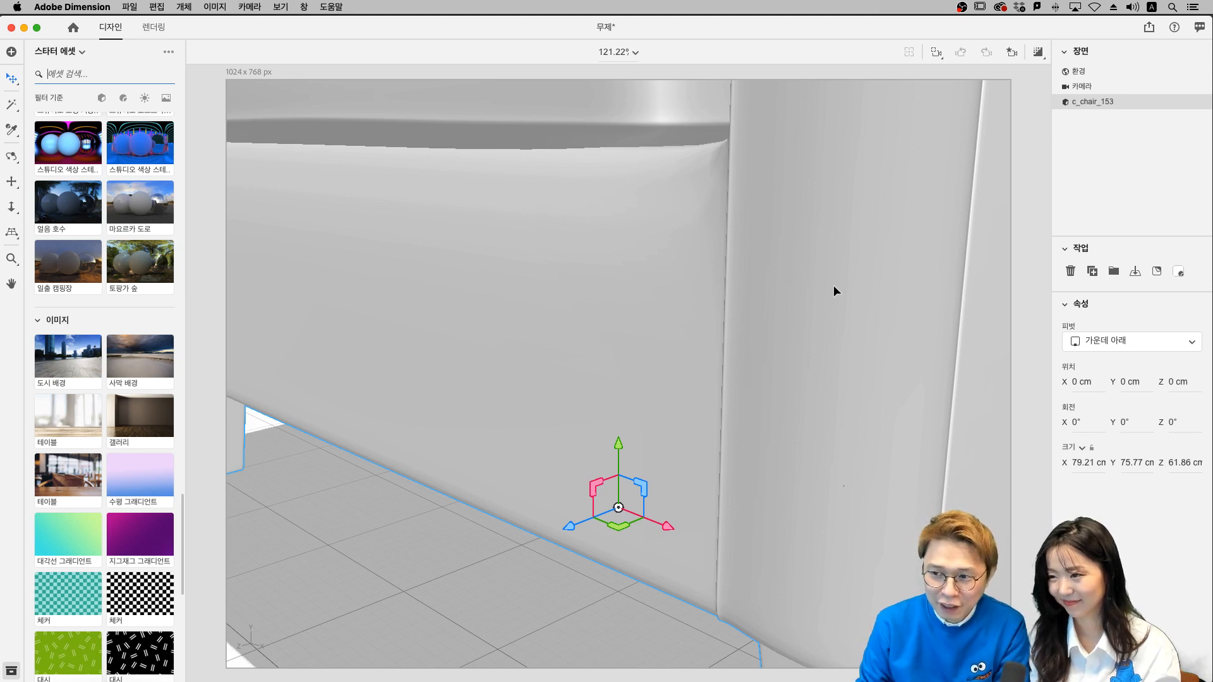
pyautogui.moveTo(925, 101)
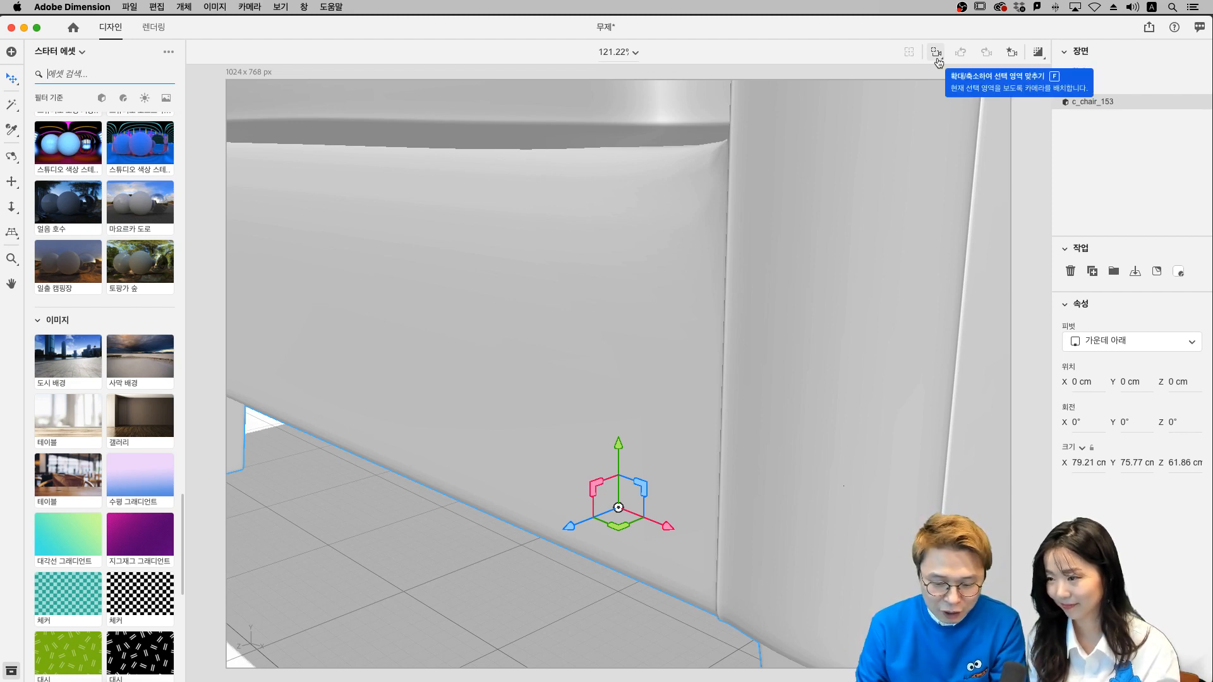
# - Frame the camera so the whole imported armchair fits in the canvas
pyautogui.click(936, 52)
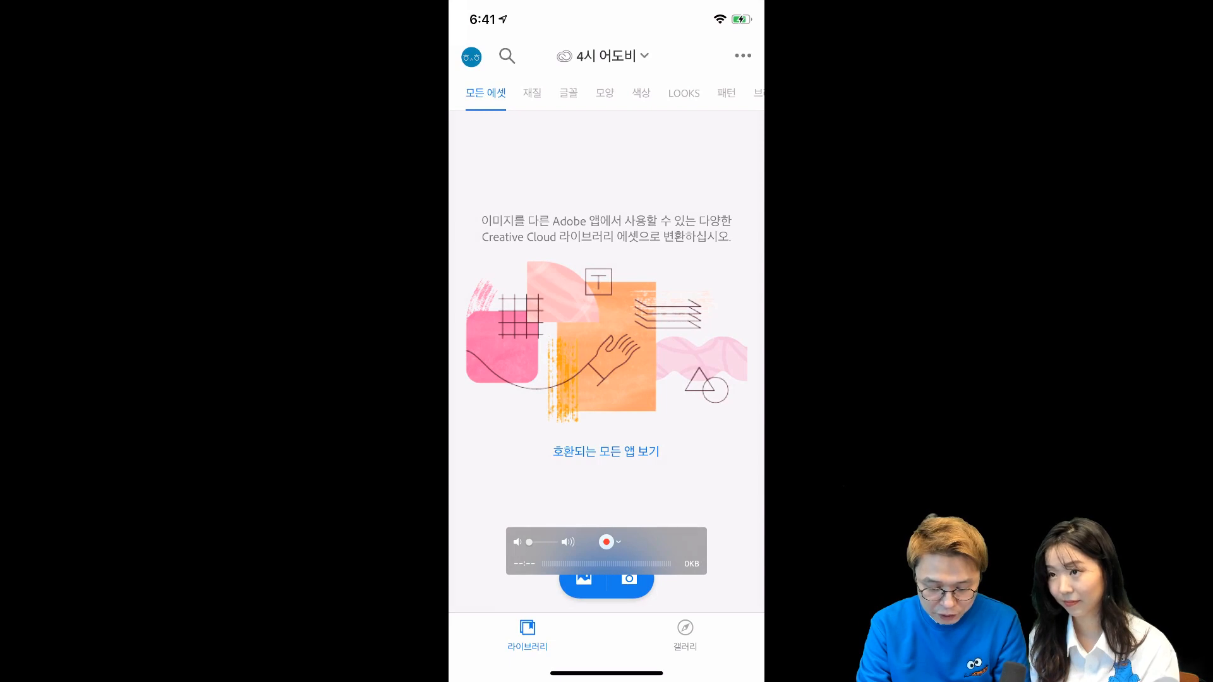
# - Shoot the grey woven fabric with the camera to capture it as a new material
pyautogui.click(532, 92)
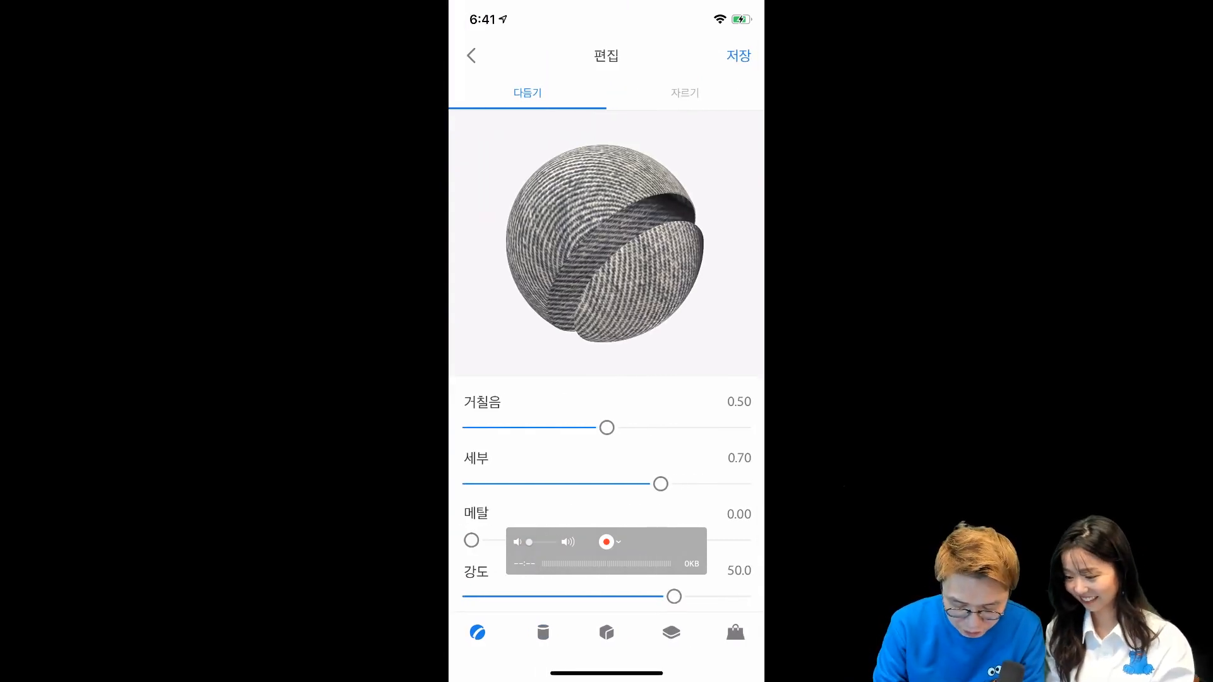
# - Raise the fabric material's Repeat to 2.6 x 2.6 and move on to the save screen
pyautogui.scroll(-3)
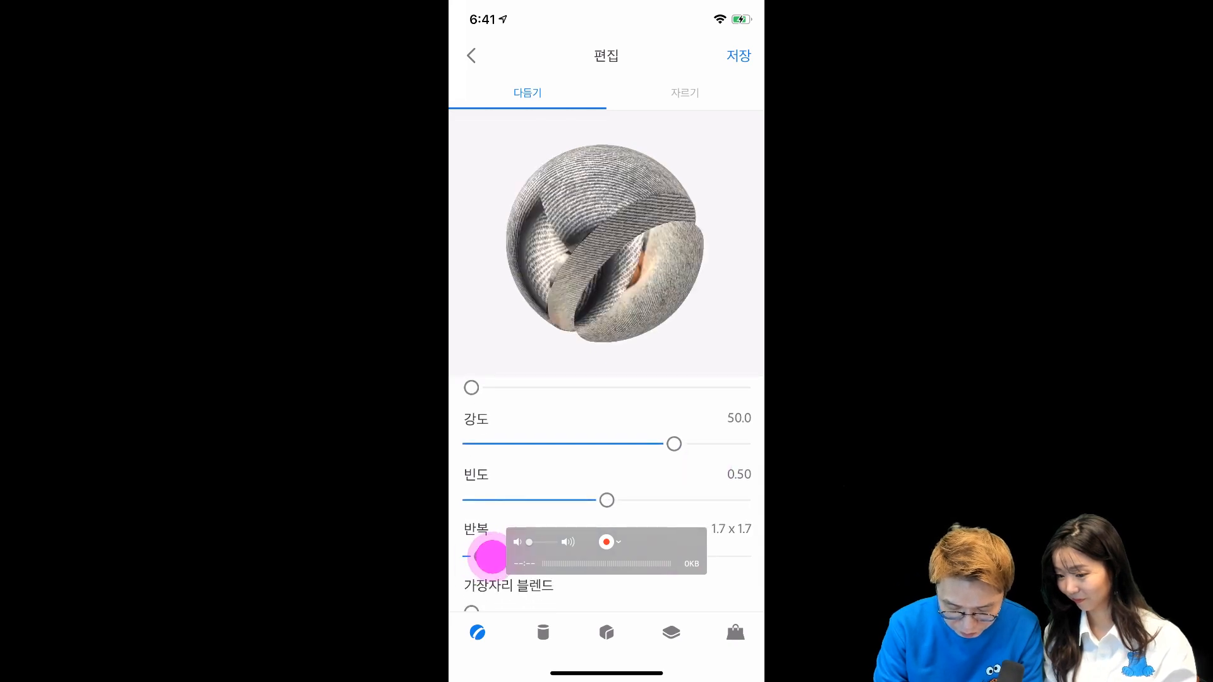
pyautogui.moveTo(474, 555); pyautogui.dragTo(495, 561)
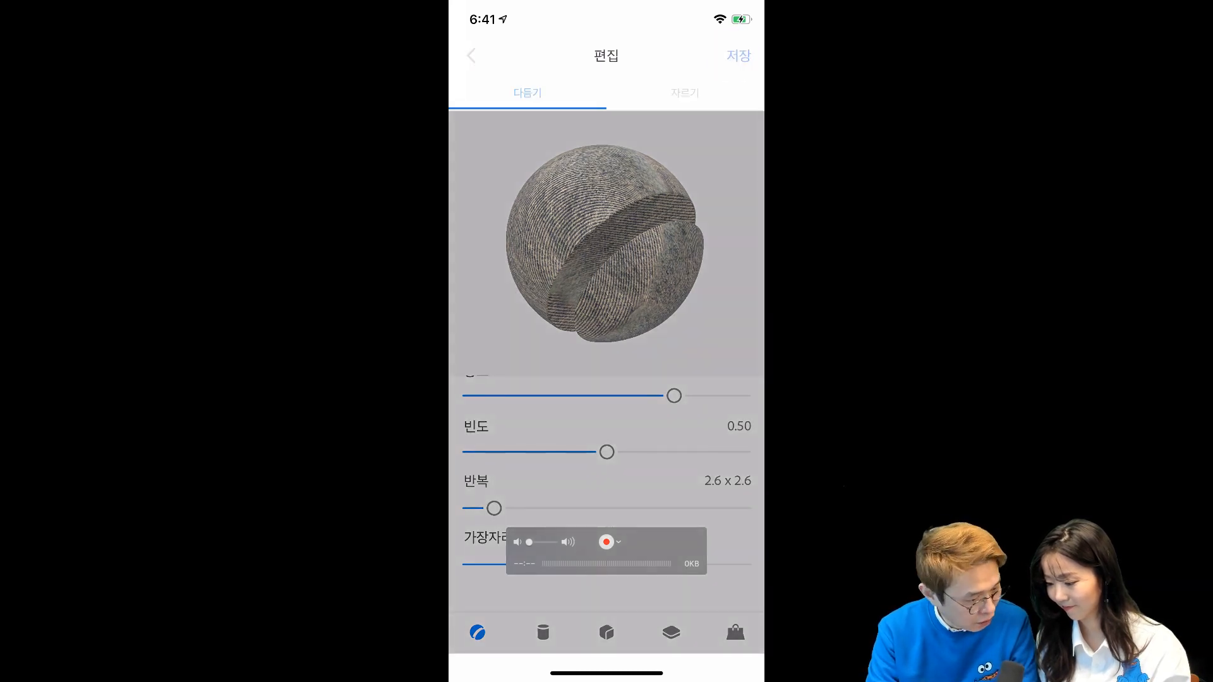
pyautogui.click(737, 54)
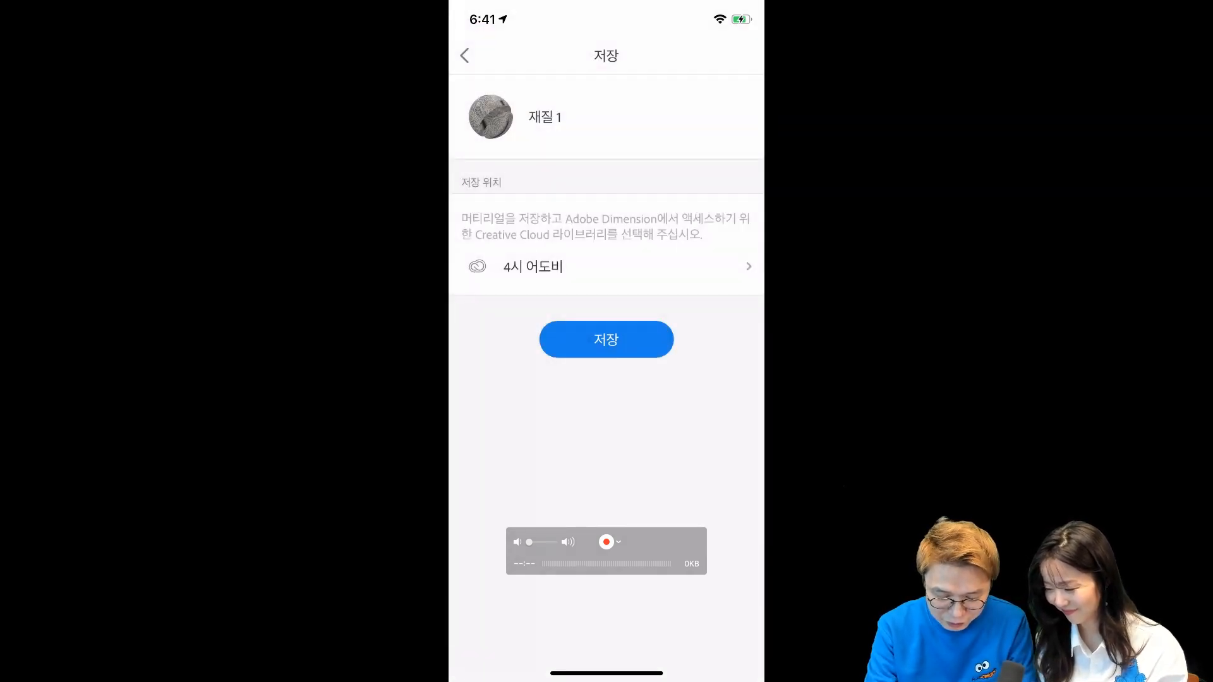
# - Save the fabric as 재질 1 into the chosen Creative Cloud library
pyautogui.click(605, 338)
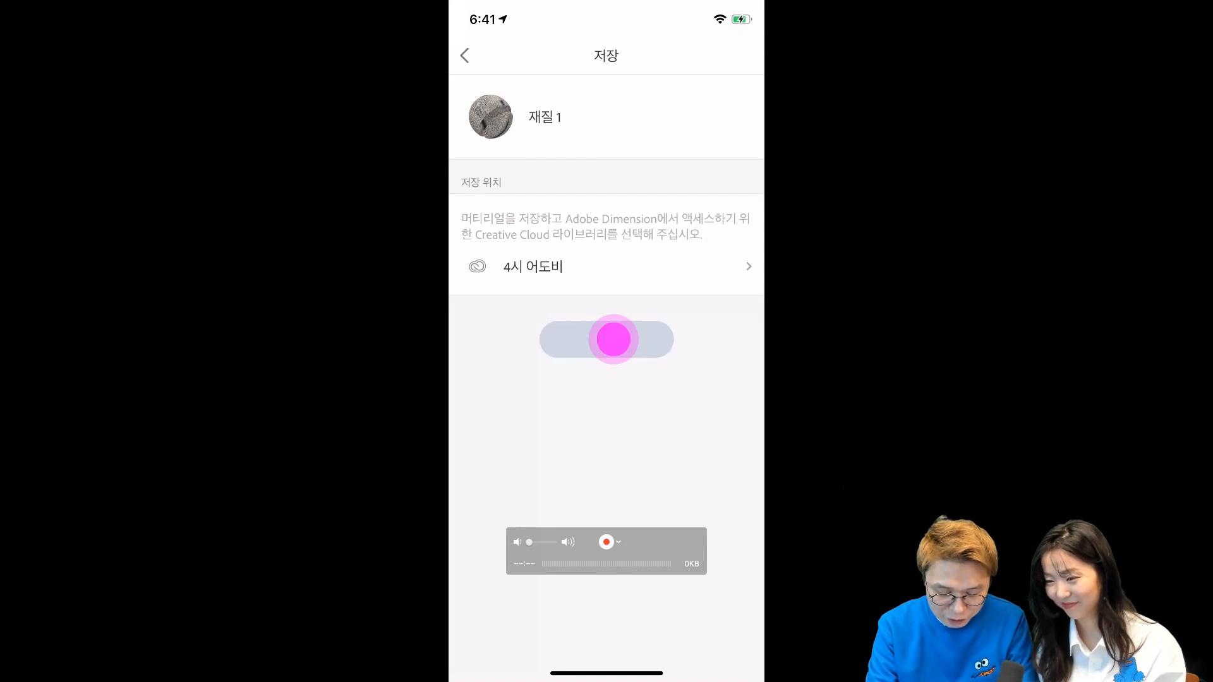
pyautogui.click(605, 340)
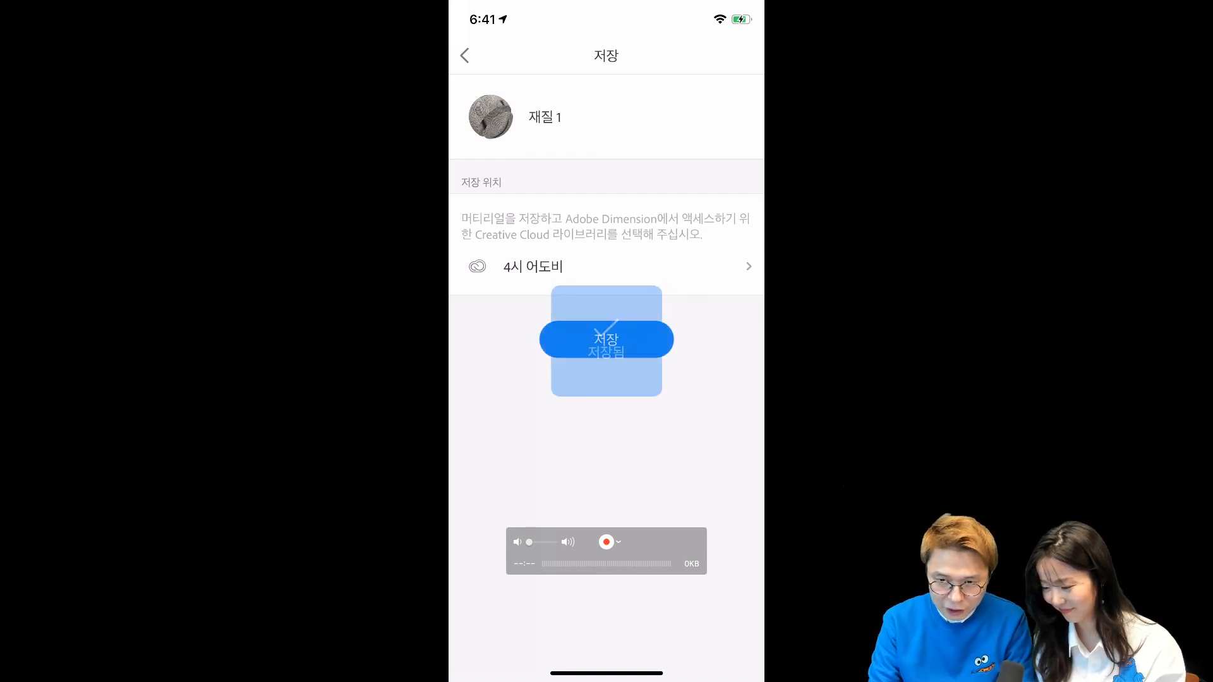
pyautogui.click(605, 339)
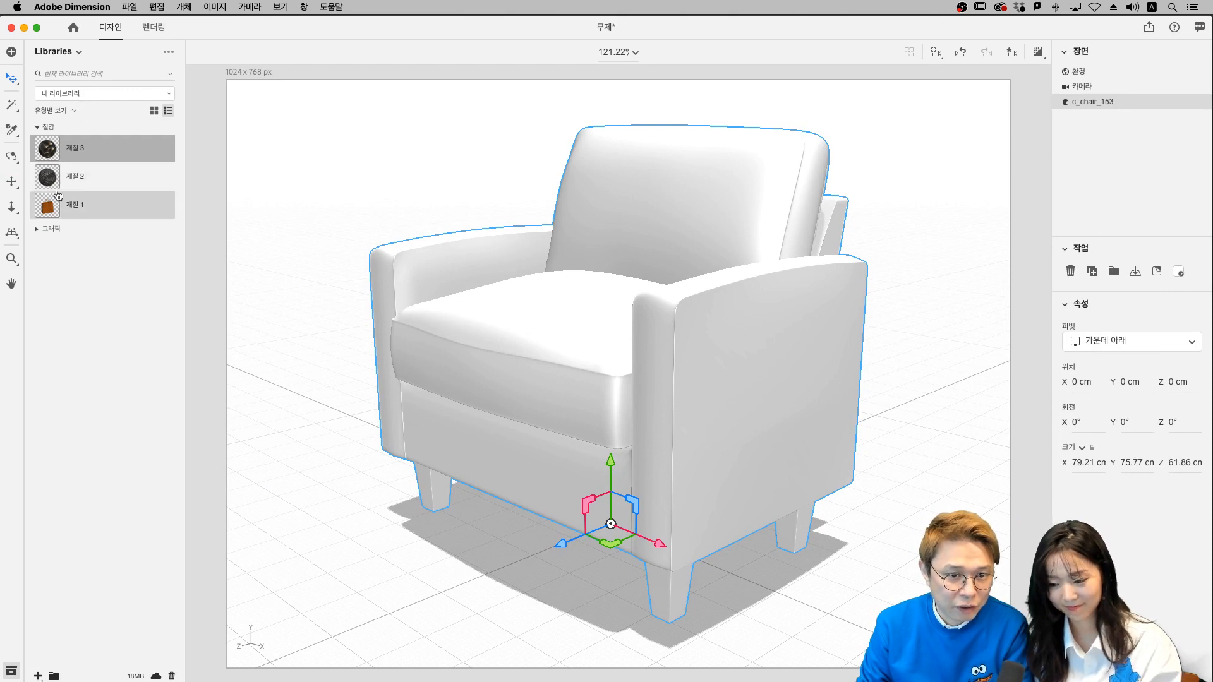
# - Switch to the library holding 재질 1 and apply the woven fabric to the armchair
pyautogui.click(105, 92)
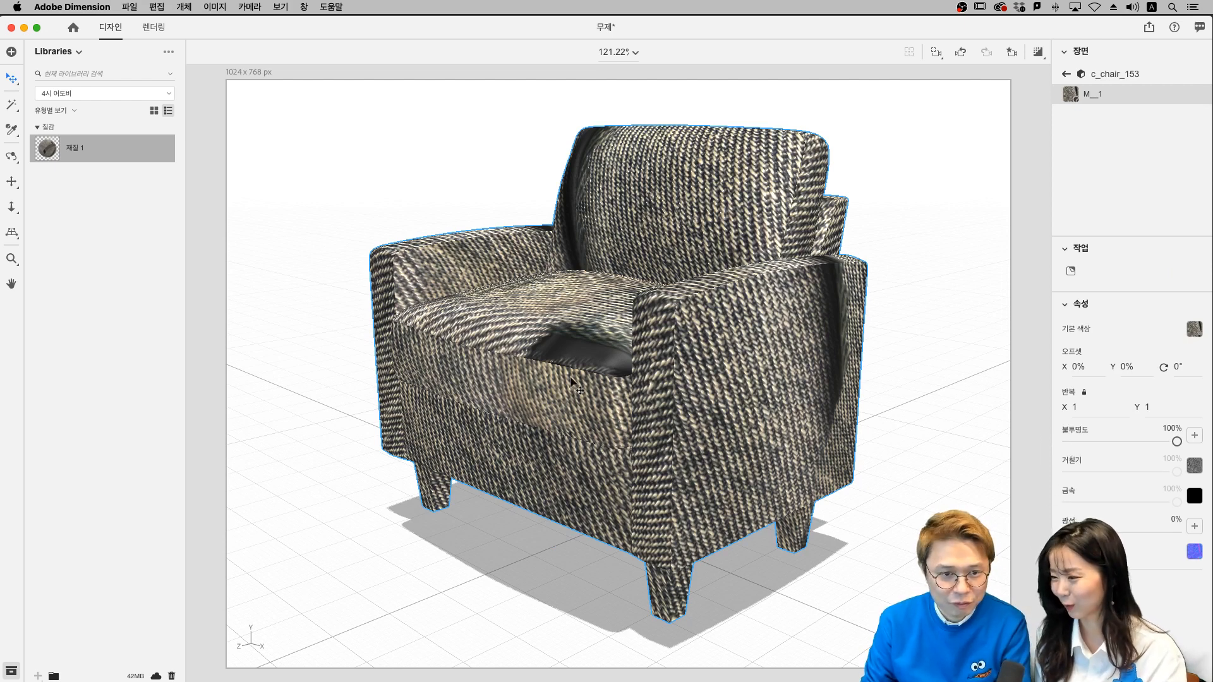
pyautogui.moveTo(509, 349)
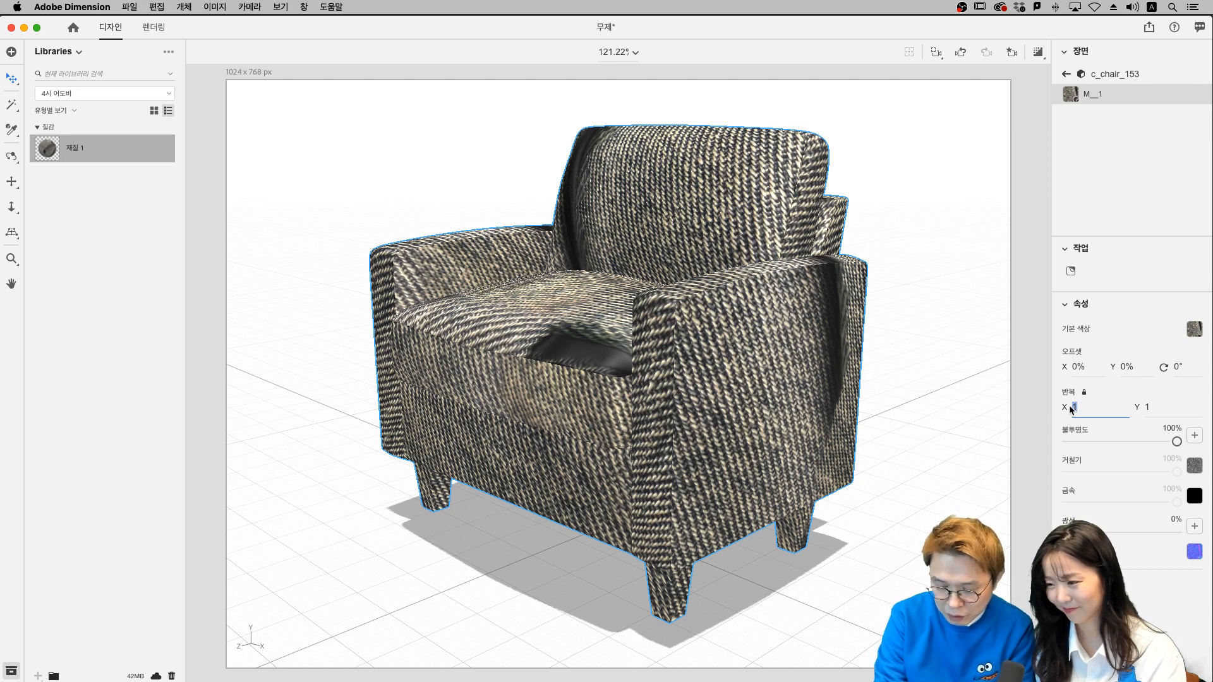
# - Set the fabric's Repeat to 0.5 by 0.5 for a larger, chunkier weave on the armchair
pyautogui.write('5')
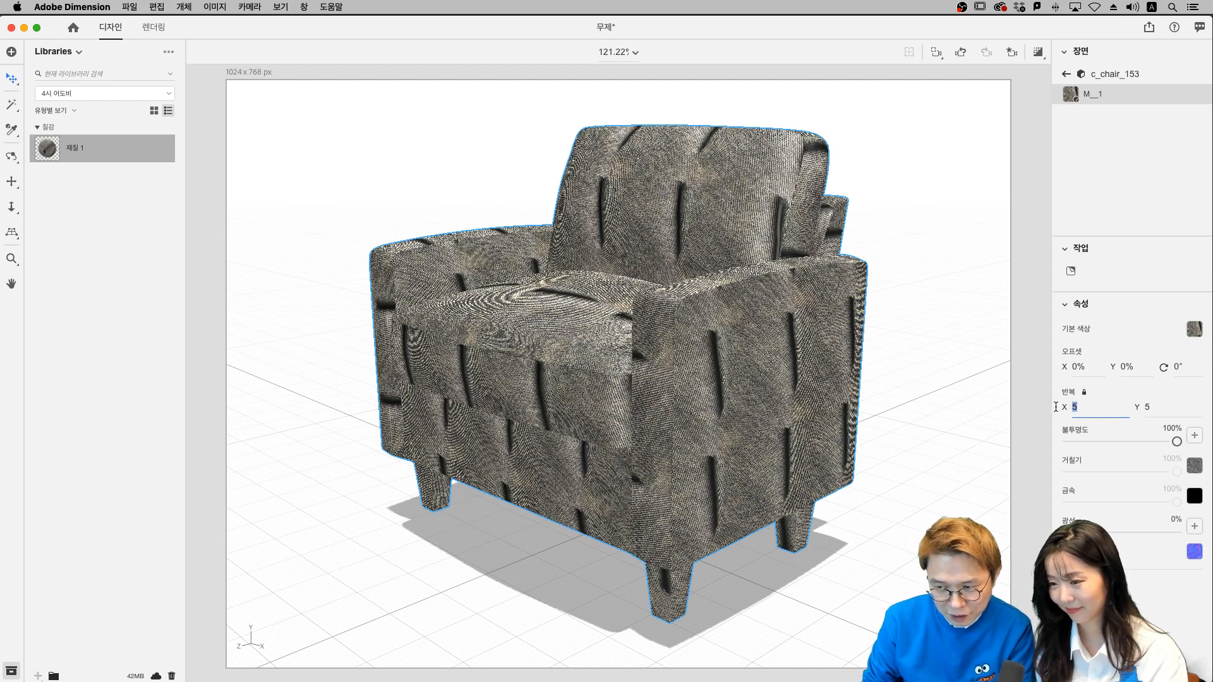
pyautogui.write('0.5')
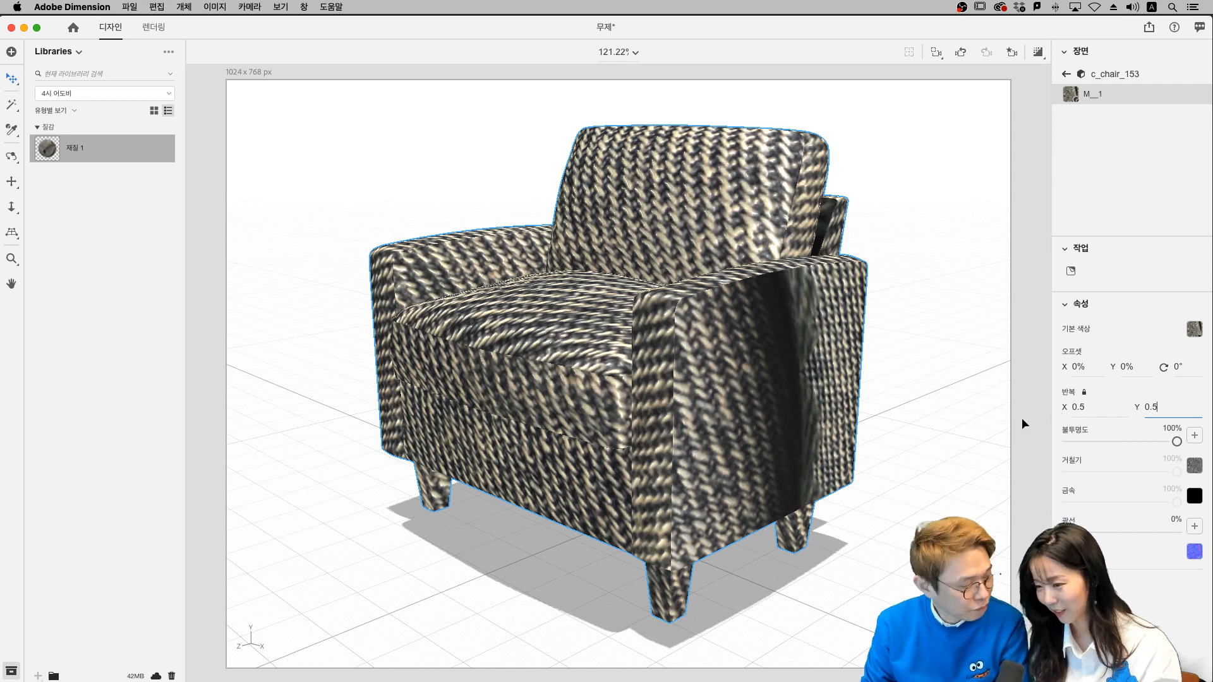
pyautogui.moveTo(758, 323)
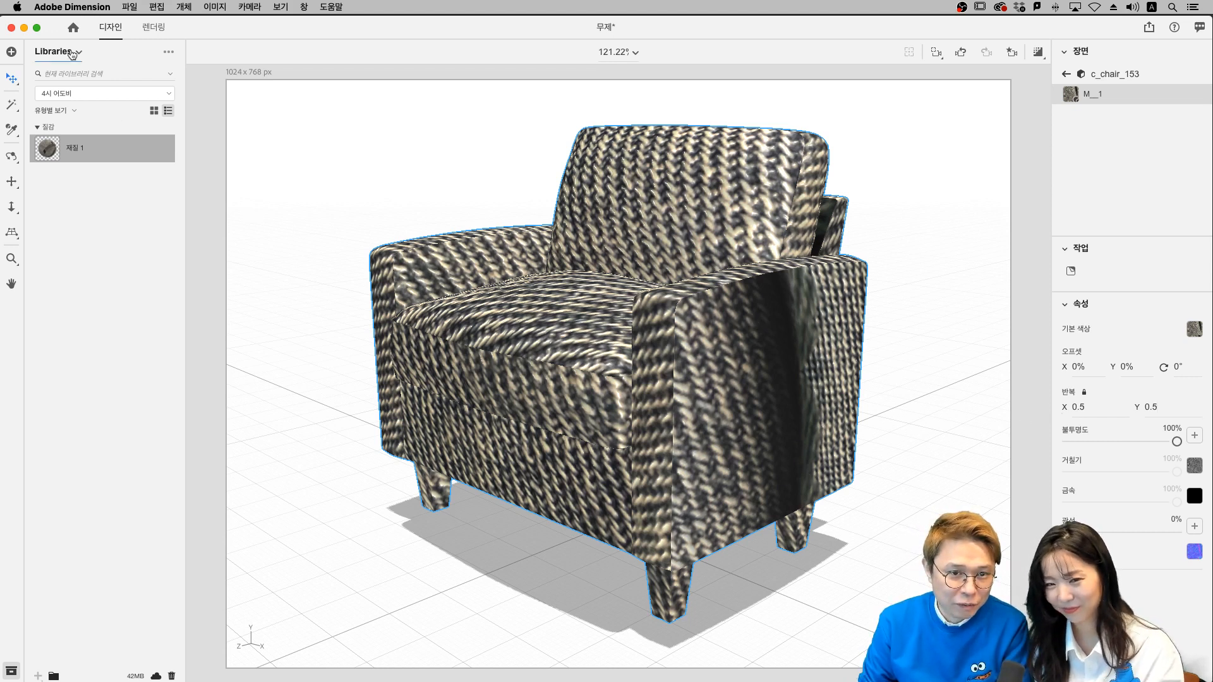
pyautogui.click(54, 52)
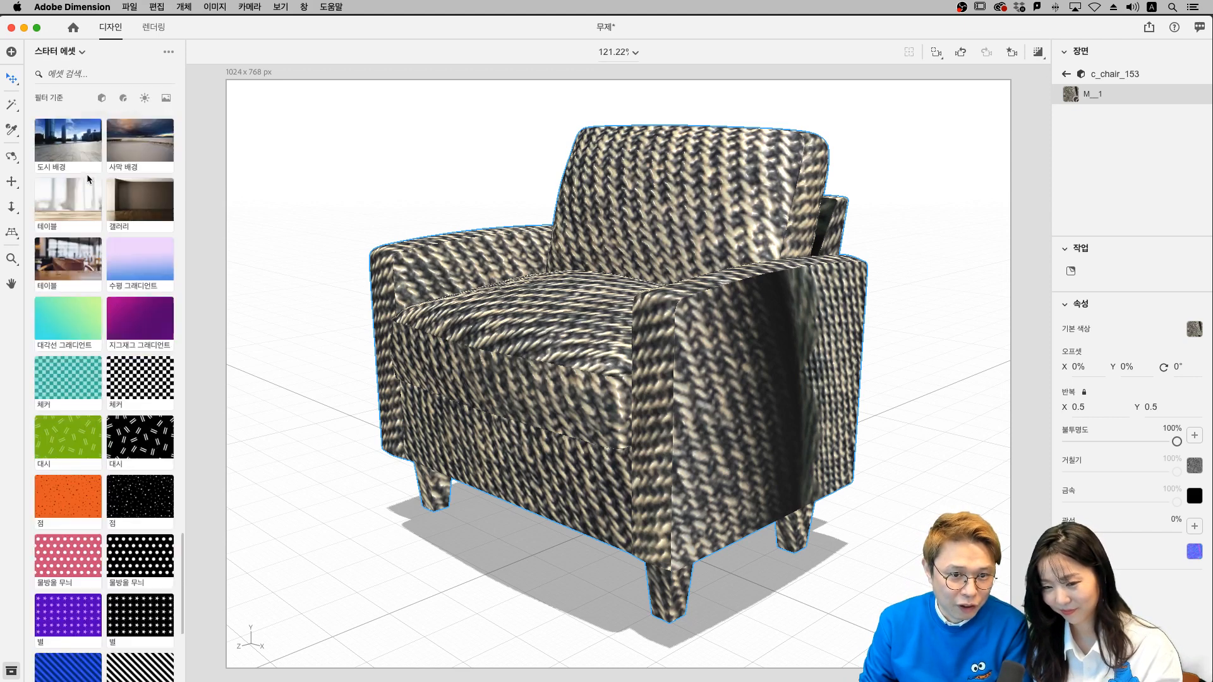
# - Collapse Adobe Standard Materials and scroll through the Substance Materials group in Starter Assets
pyautogui.scroll(-3)
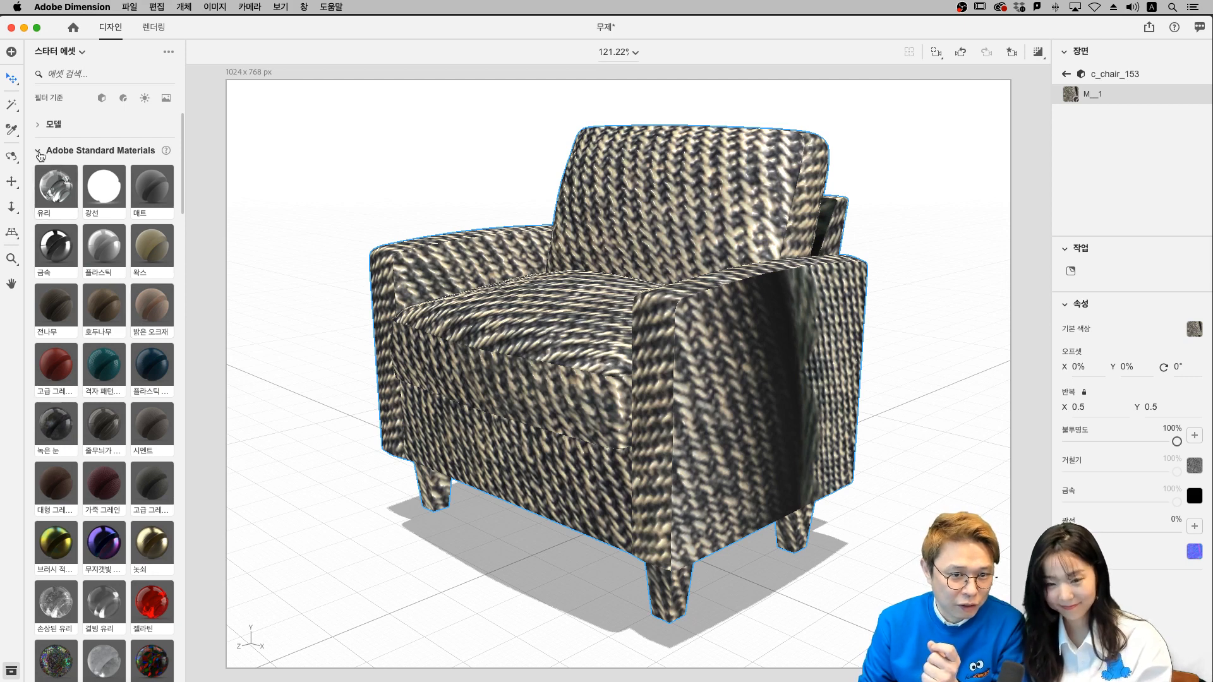
pyautogui.click(38, 151)
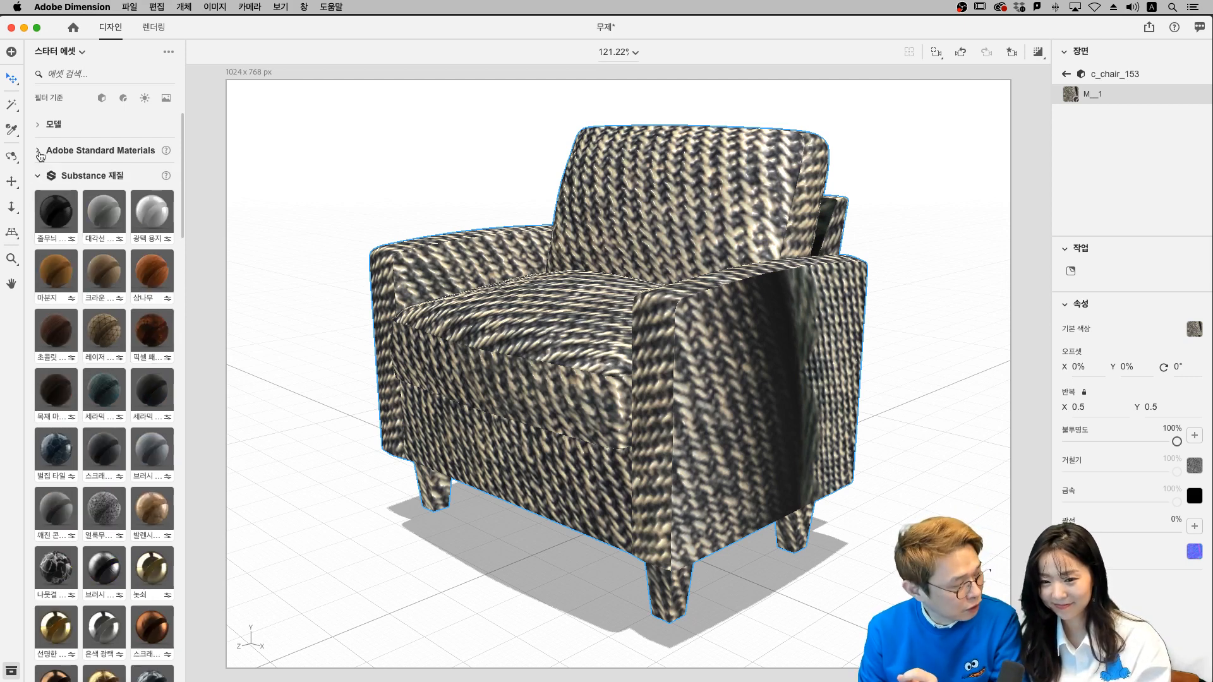
pyautogui.click(38, 150)
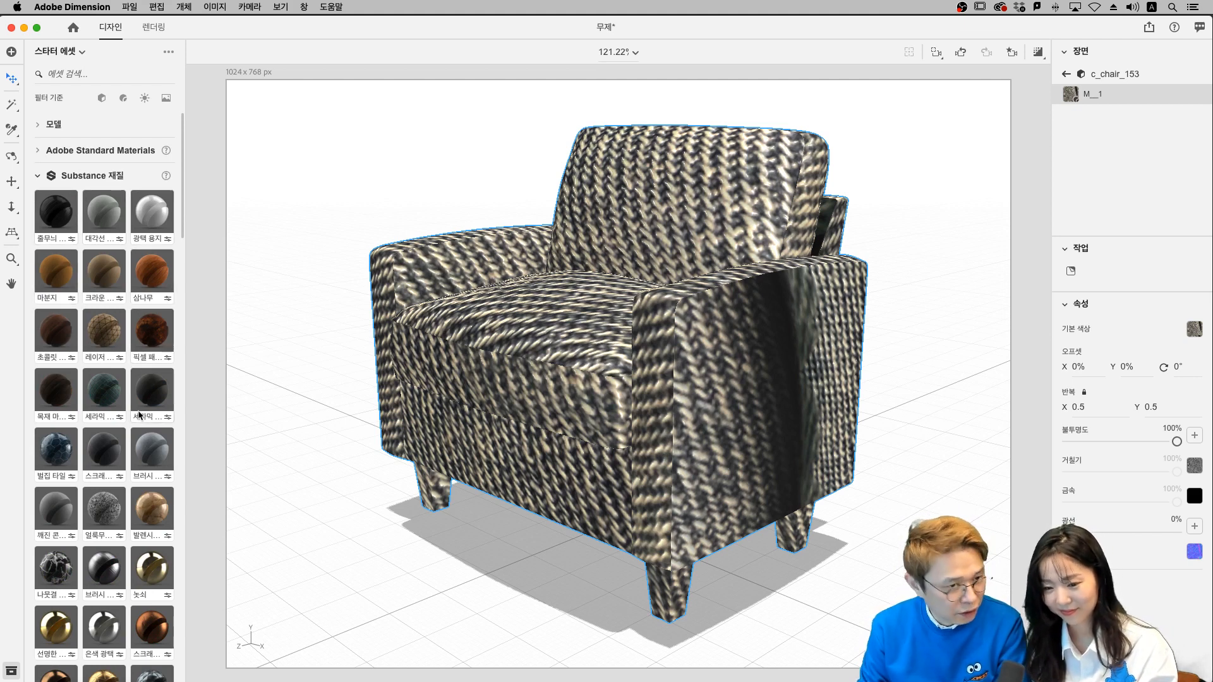
pyautogui.scroll(-3)
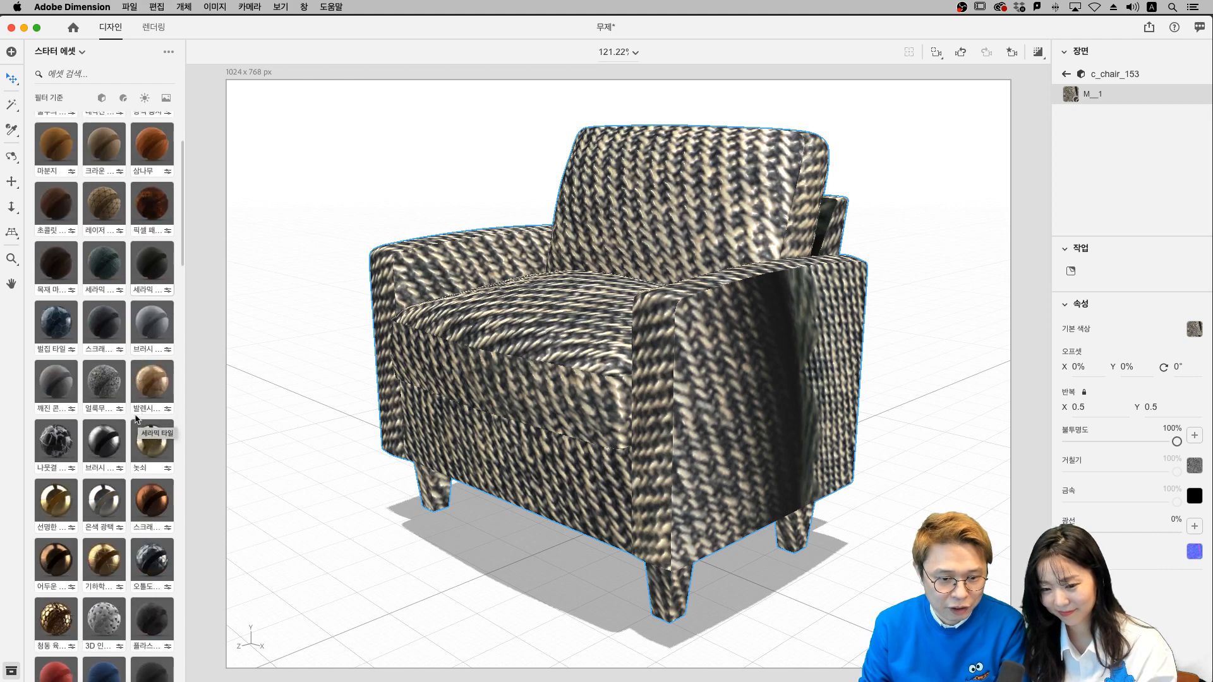
pyautogui.scroll(-3)
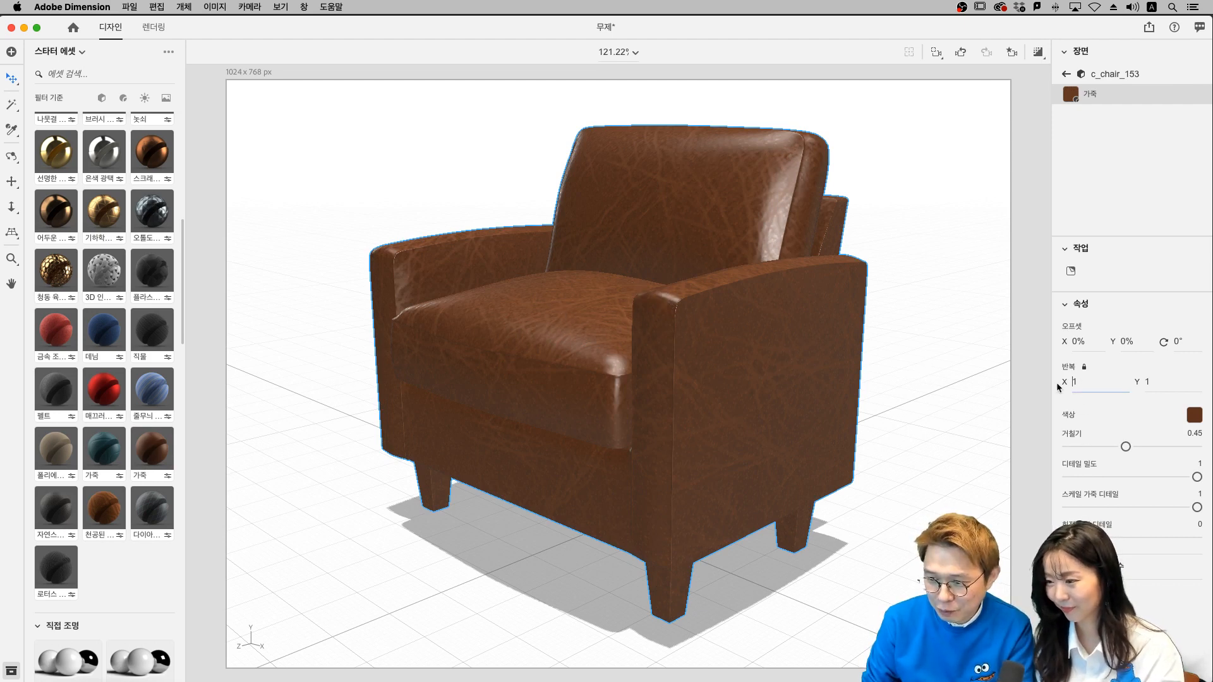
# - Set the brown leather material's Repeat X and Y to 3 on the armchair
pyautogui.click(1098, 381)
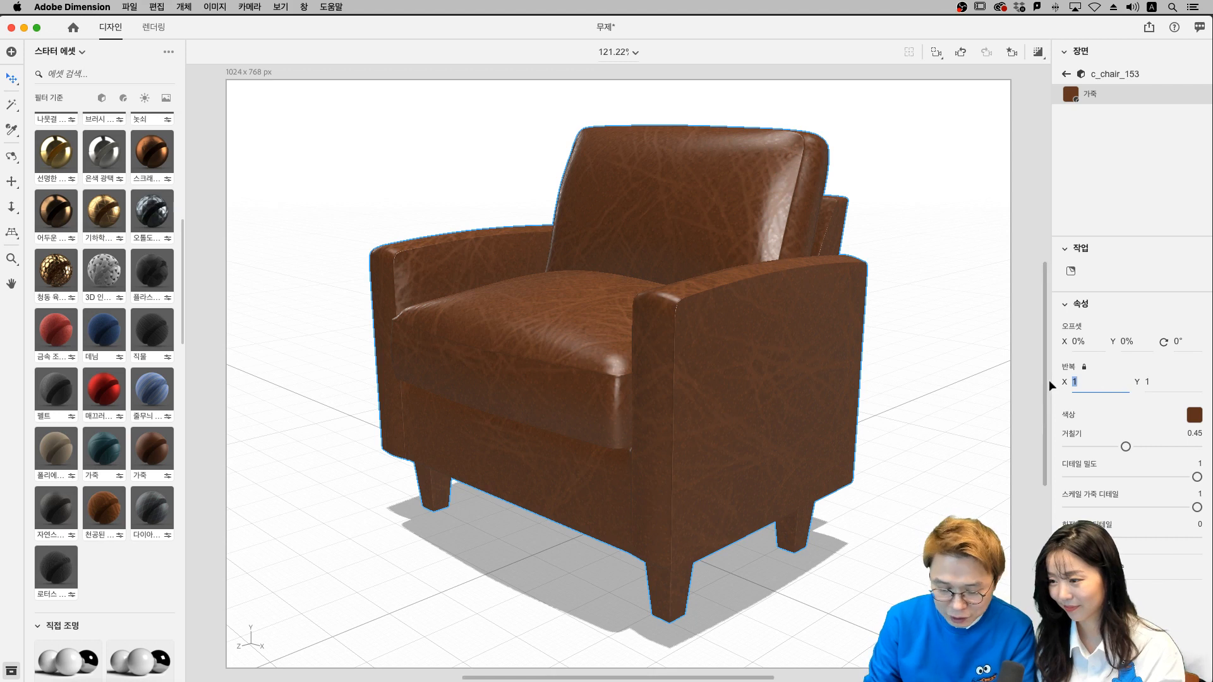
pyautogui.write('3')
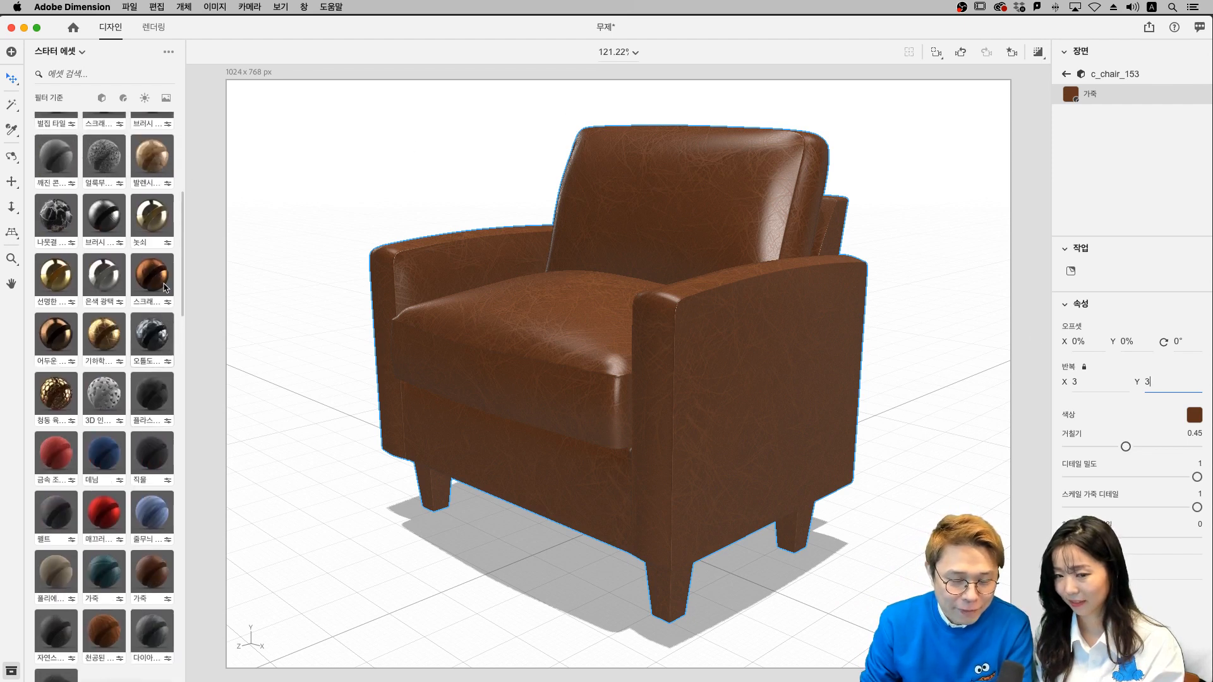
pyautogui.scroll(-3)
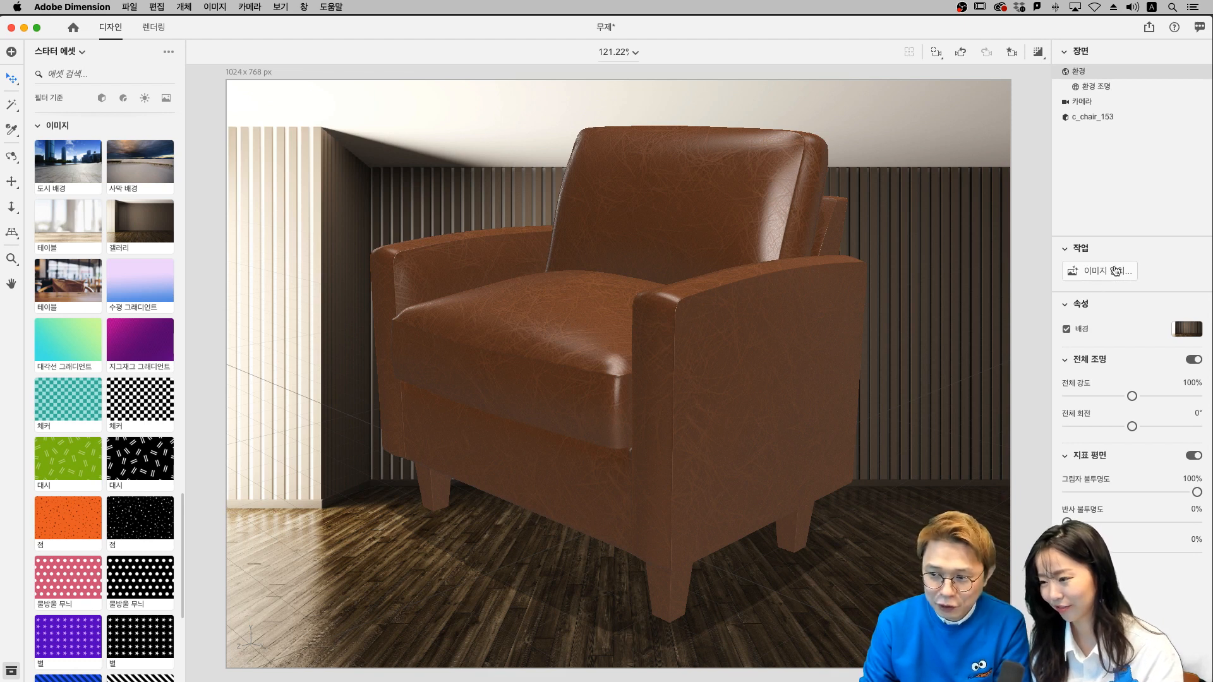
pyautogui.moveTo(1101, 272)
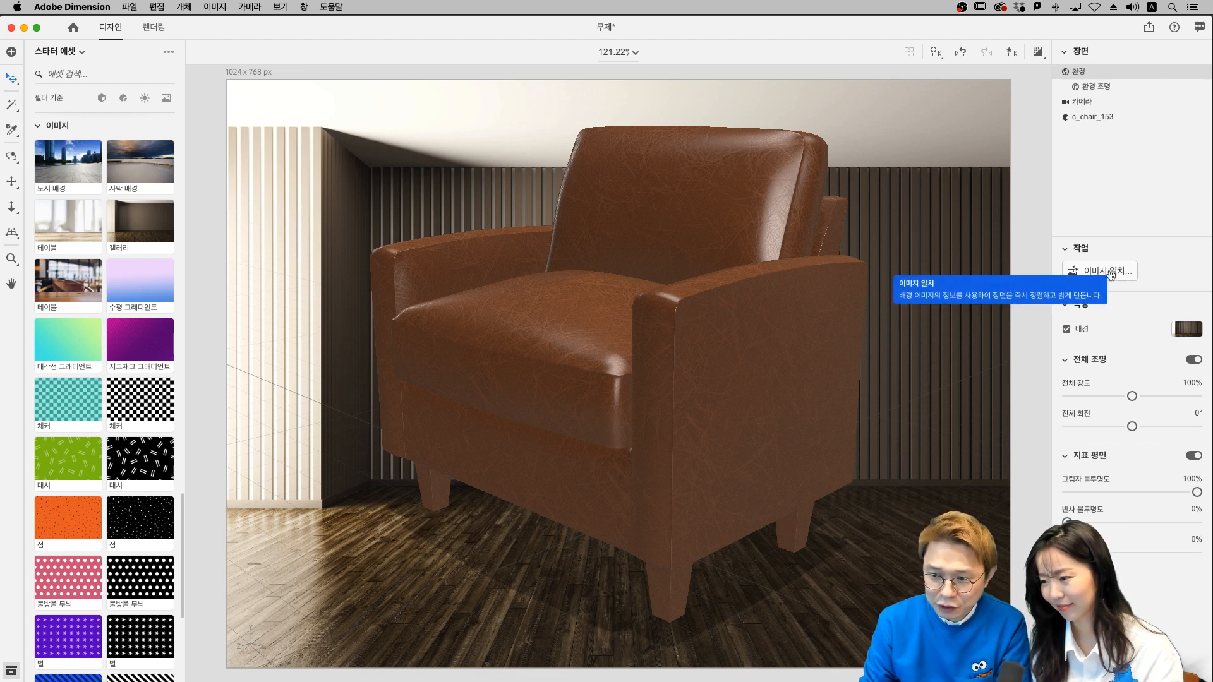
# - Match the background image including camera perspective, generating lights and repositioning the camera
pyautogui.click(1098, 272)
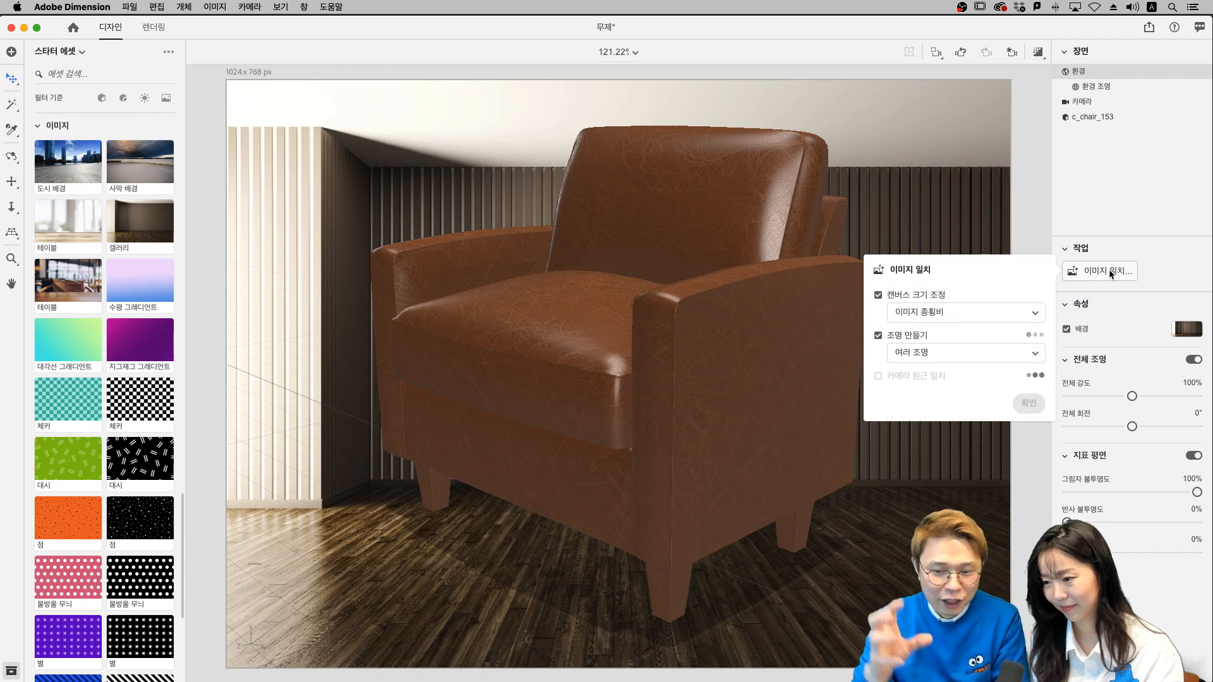
pyautogui.click(878, 376)
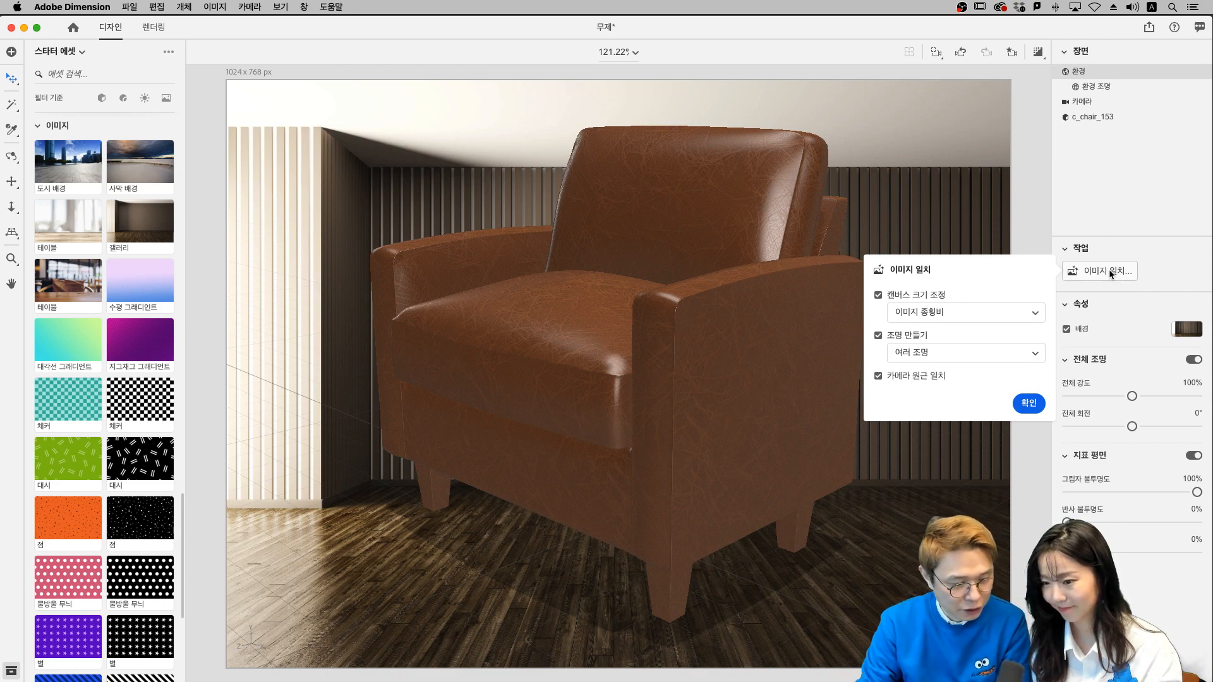
pyautogui.click(1029, 403)
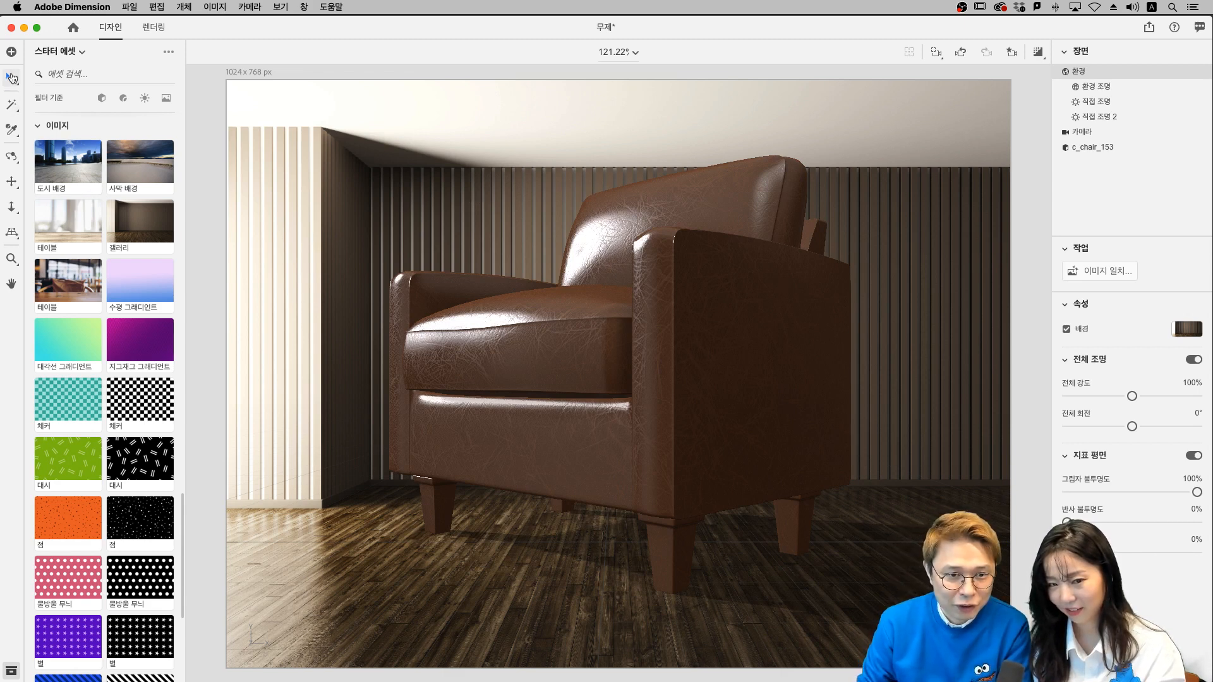
# - Scale the armchair down to about 30% of its size, roughly 27 cm wide
pyautogui.click(12, 78)
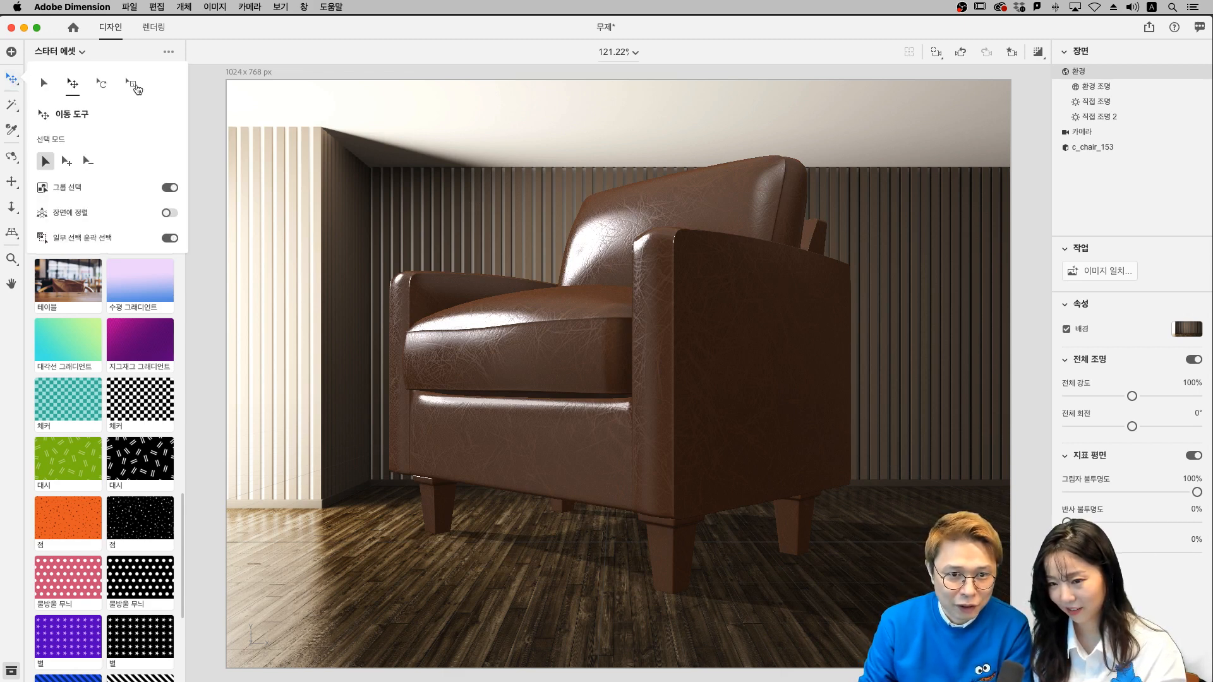
pyautogui.click(132, 83)
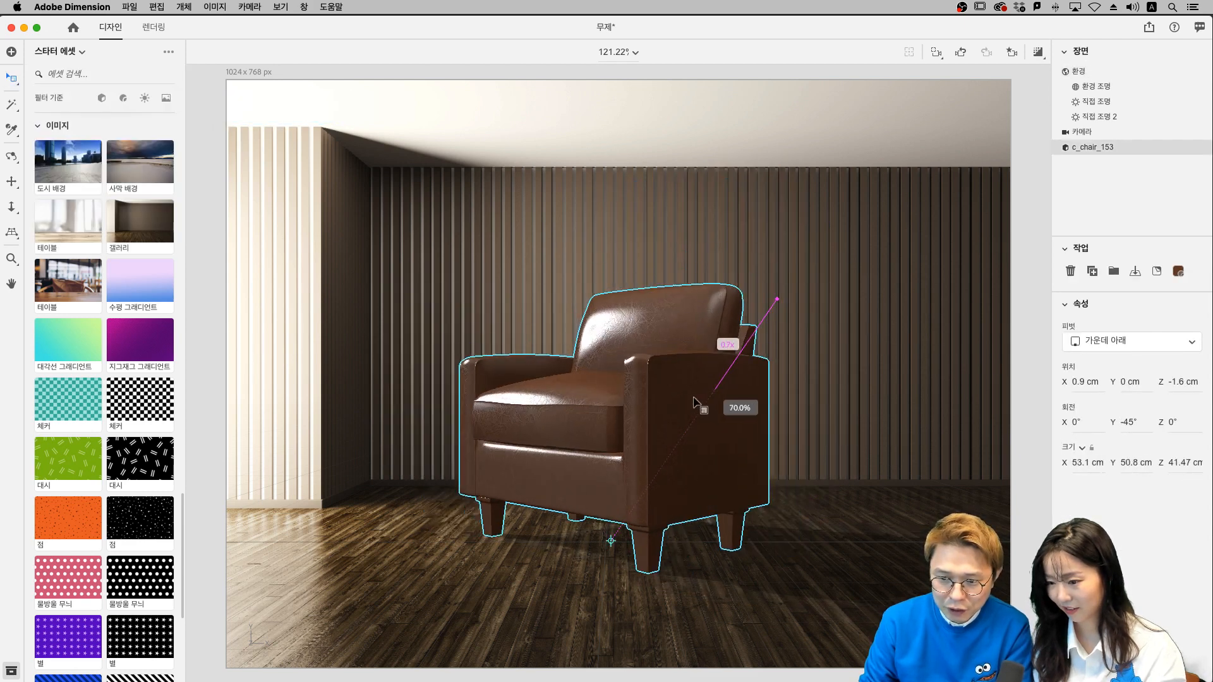
pyautogui.moveTo(776, 300); pyautogui.dragTo(657, 471)
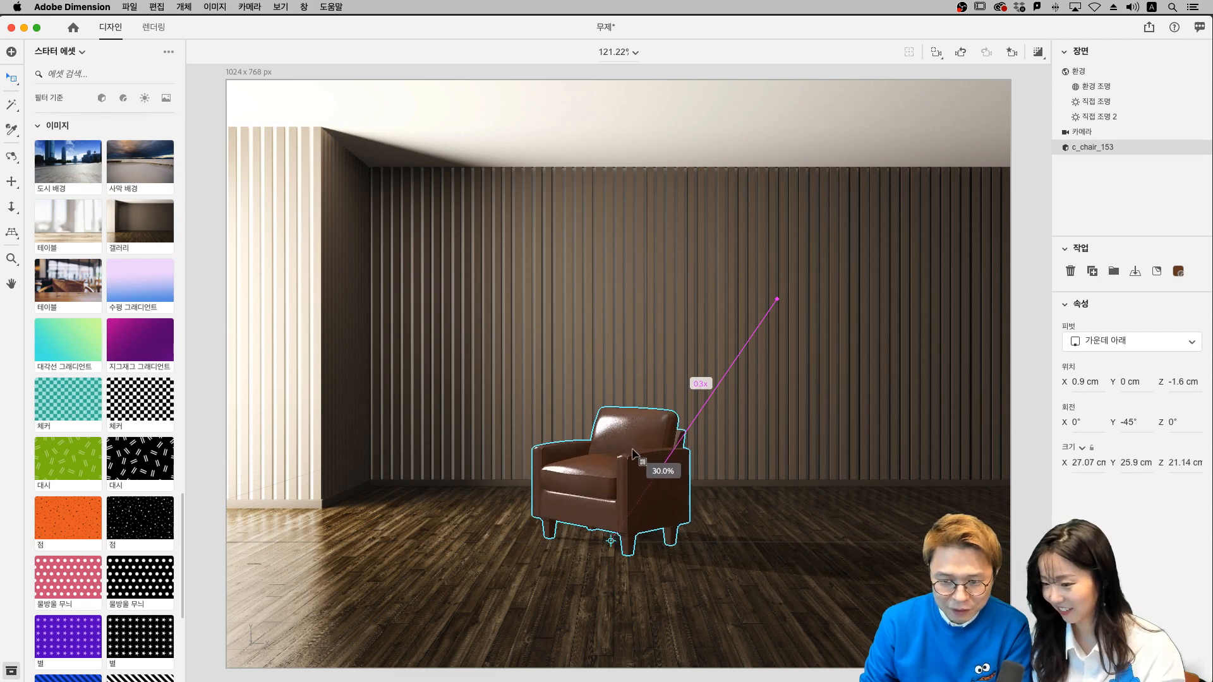
pyautogui.moveTo(634, 453); pyautogui.dragTo(646, 443)
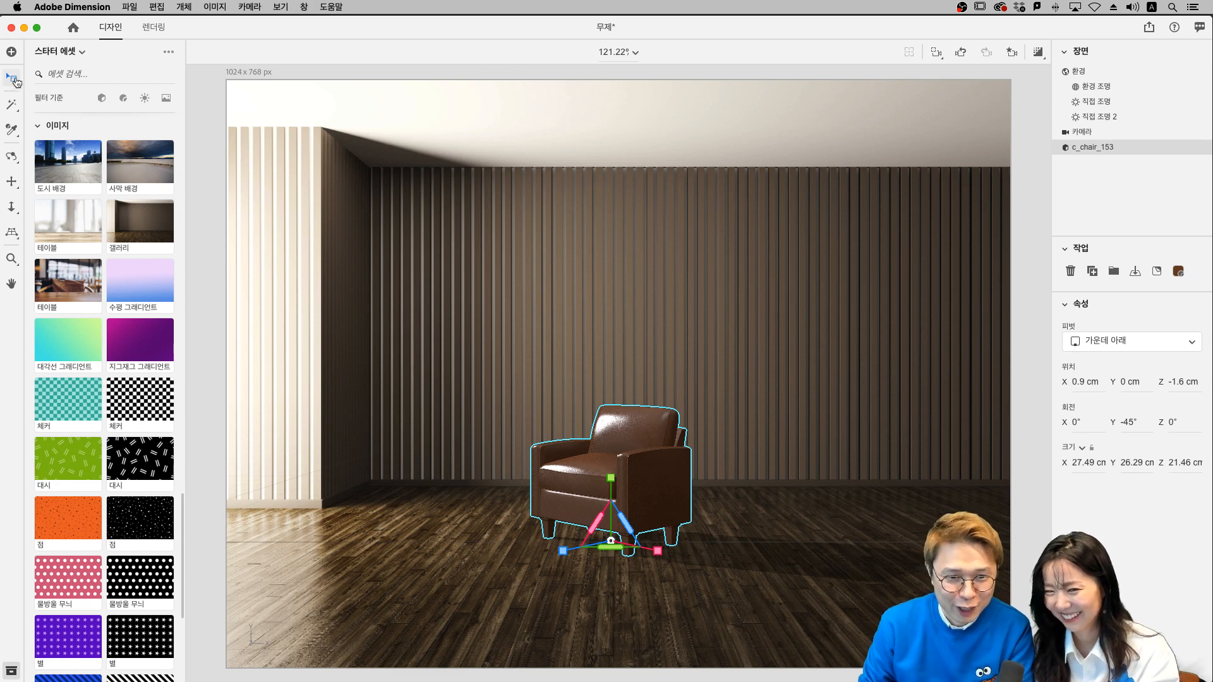
# - Move the armchair to the right side of the floor and toward the front of the room
pyautogui.click(12, 78)
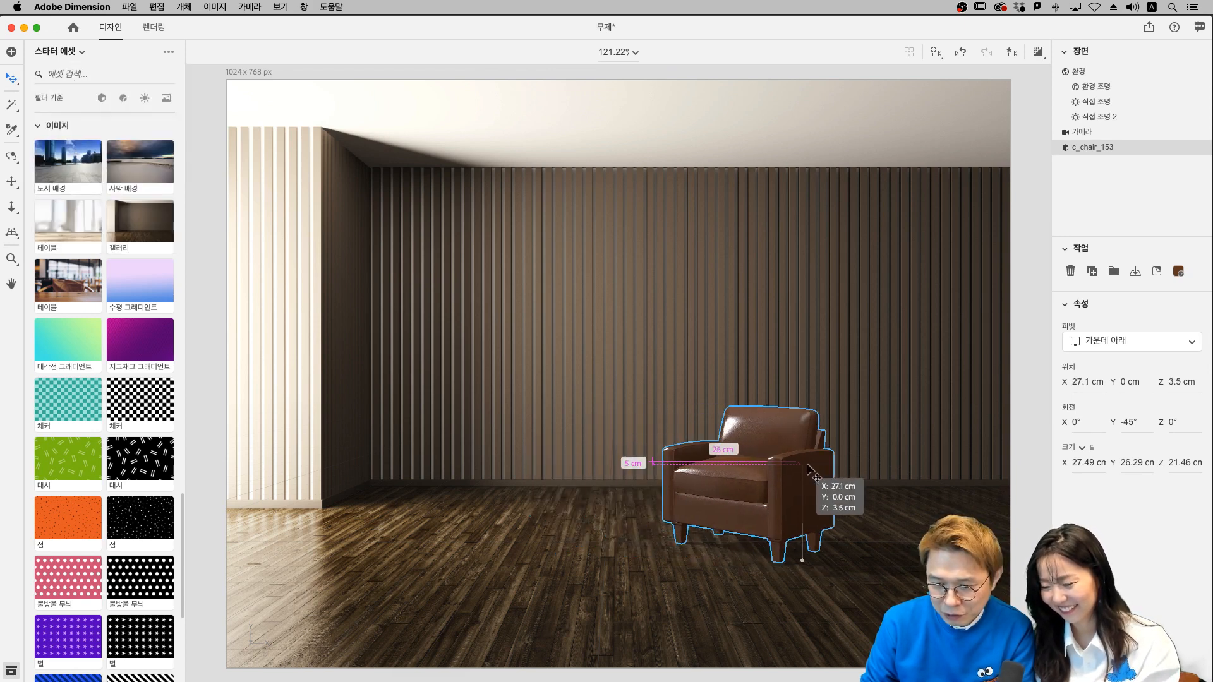
pyautogui.moveTo(808, 470); pyautogui.dragTo(913, 584)
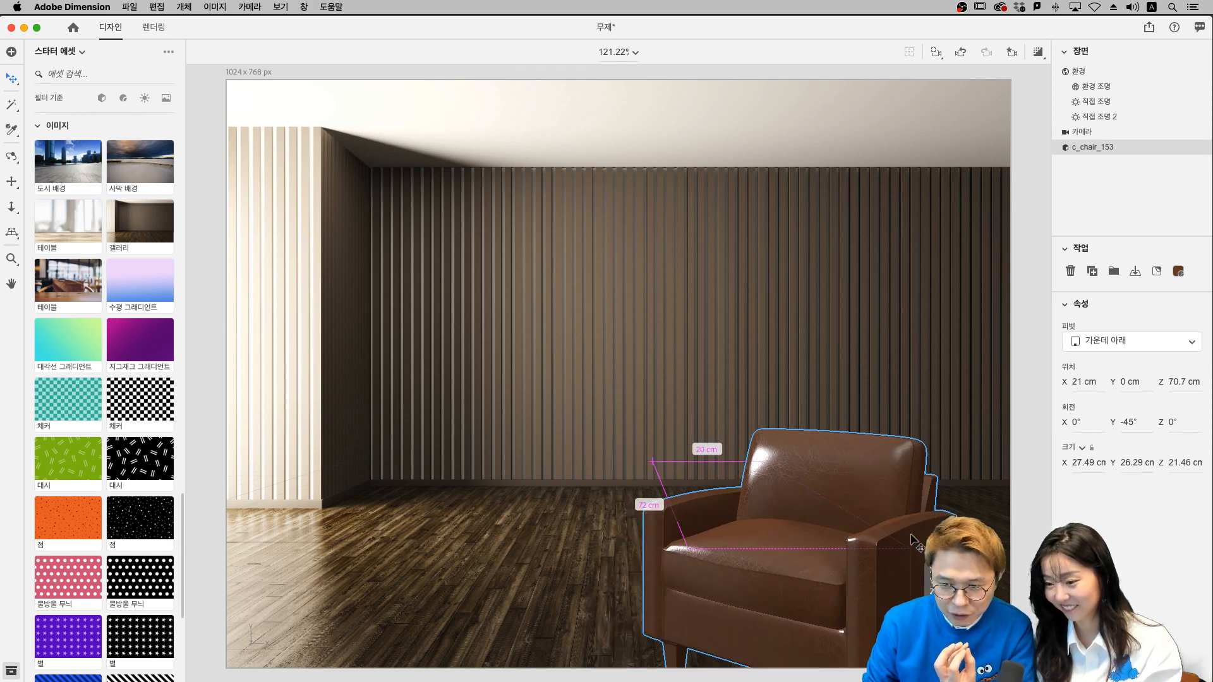
pyautogui.moveTo(918, 542); pyautogui.dragTo(897, 478)
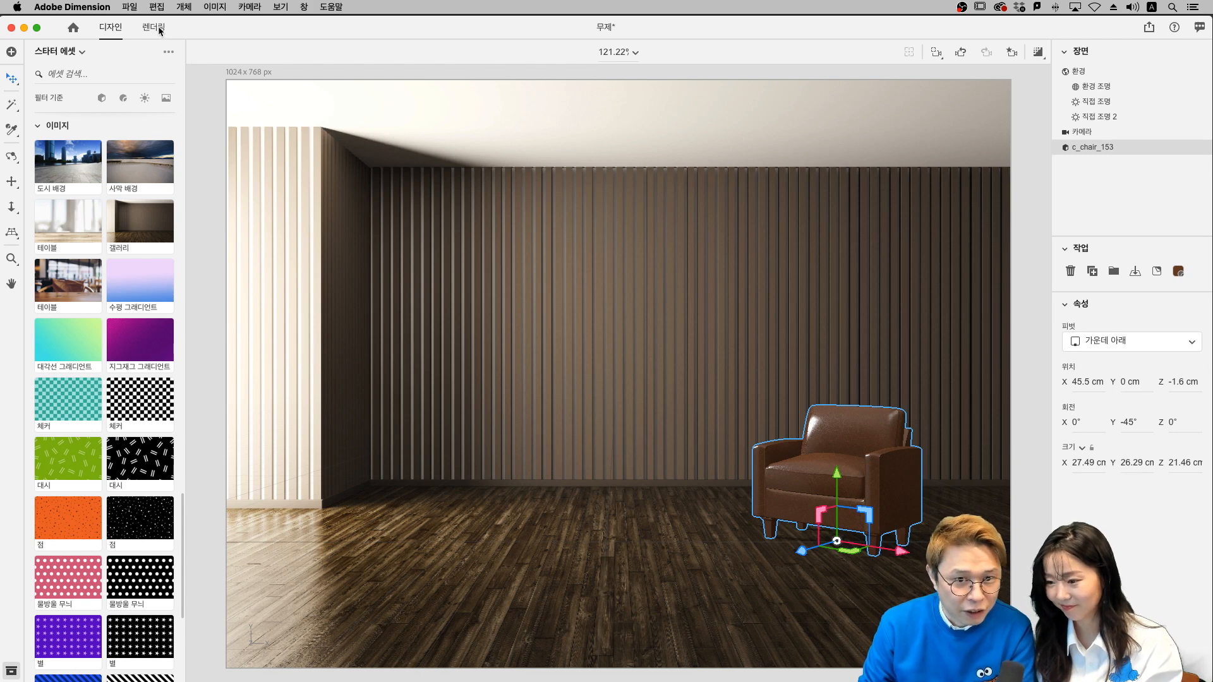
# - Render the scene as PSD to the Desktop, replacing the existing file, and dismiss the completion notice
pyautogui.click(153, 28)
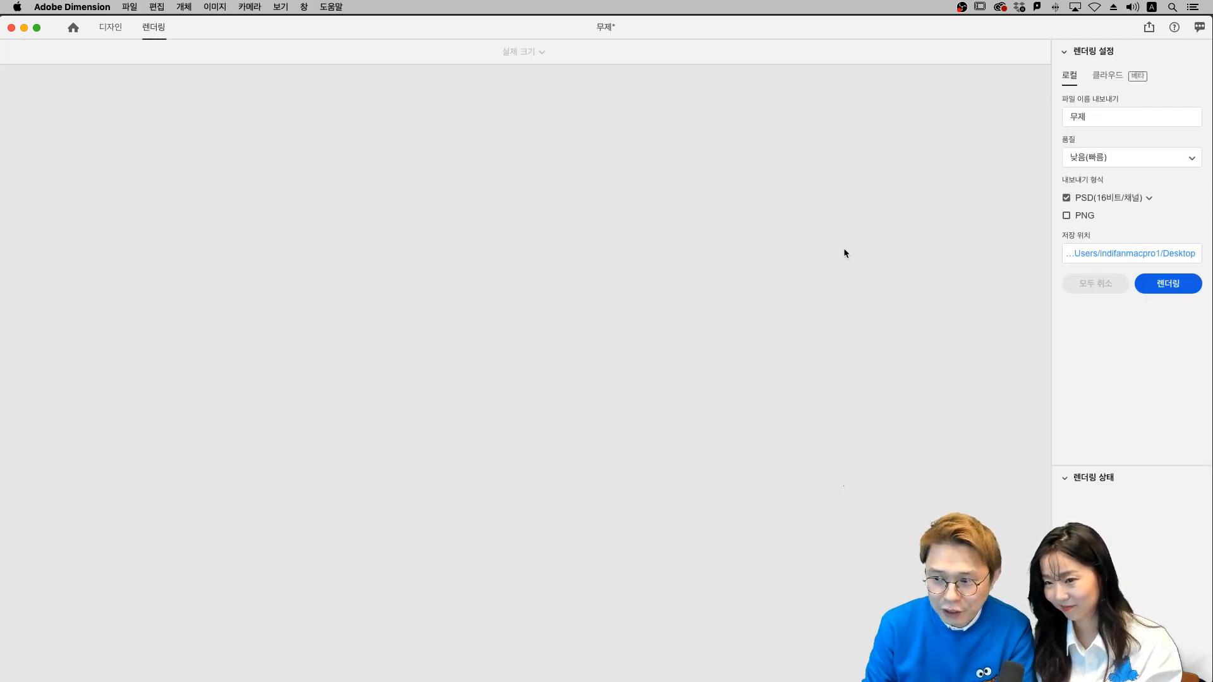
pyautogui.click(1148, 197)
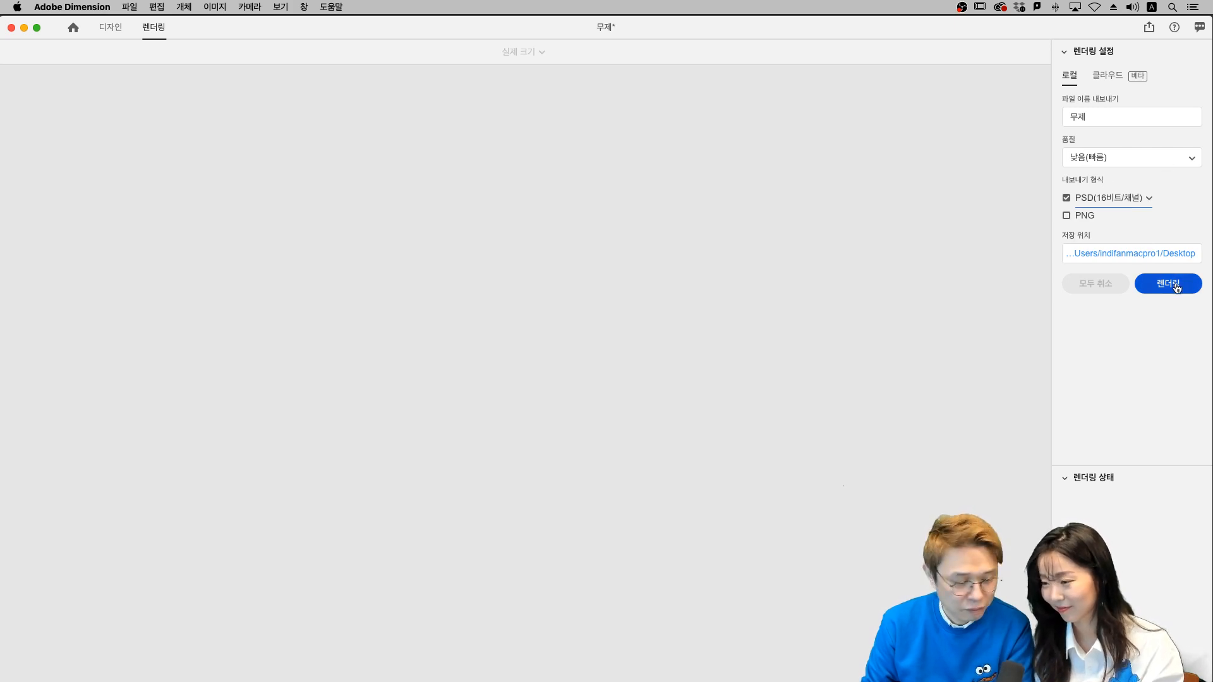
pyautogui.click(1167, 283)
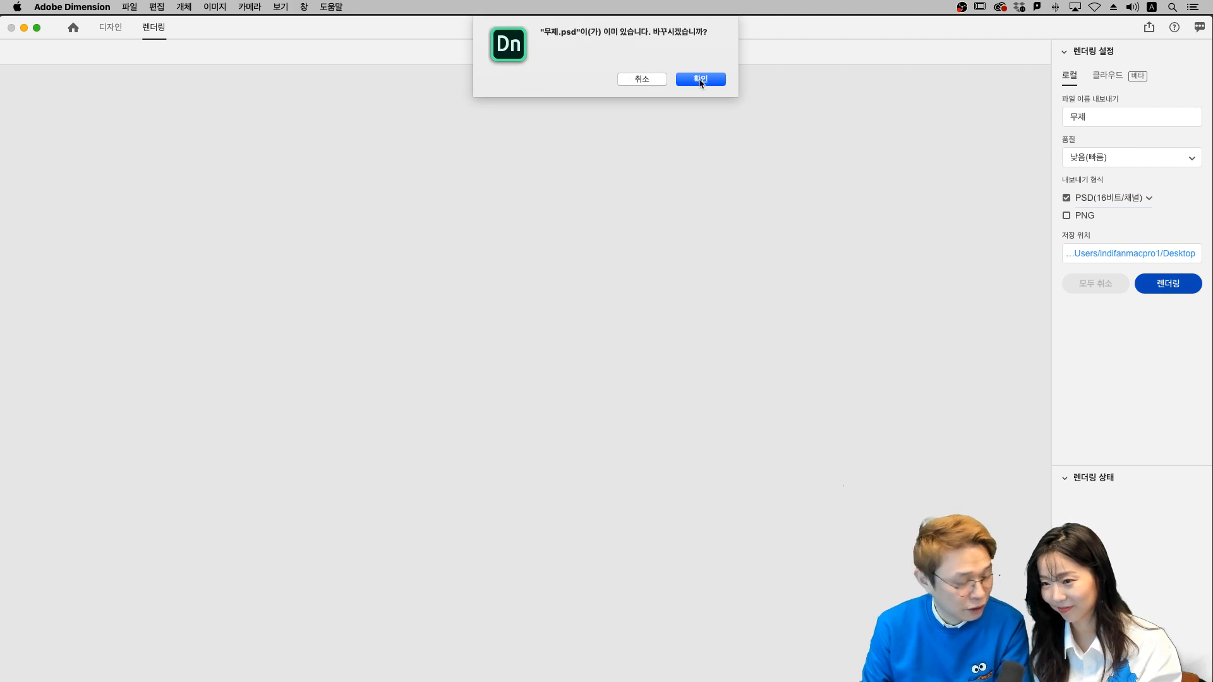
pyautogui.click(699, 78)
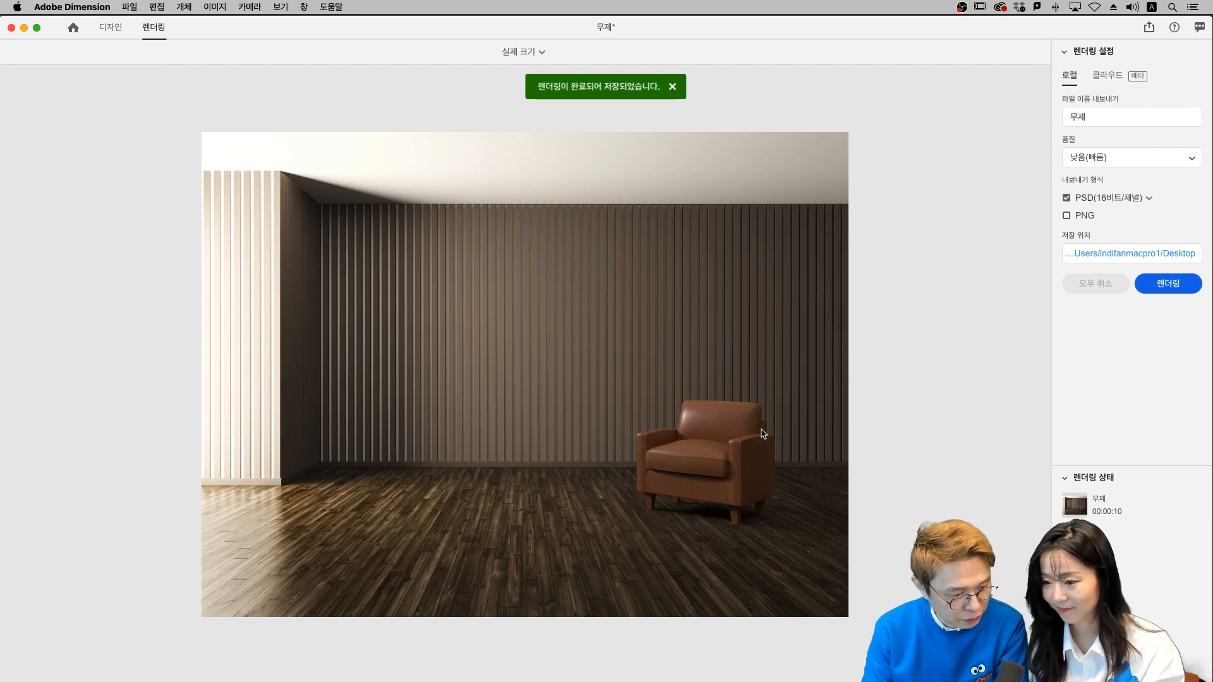
pyautogui.click(671, 86)
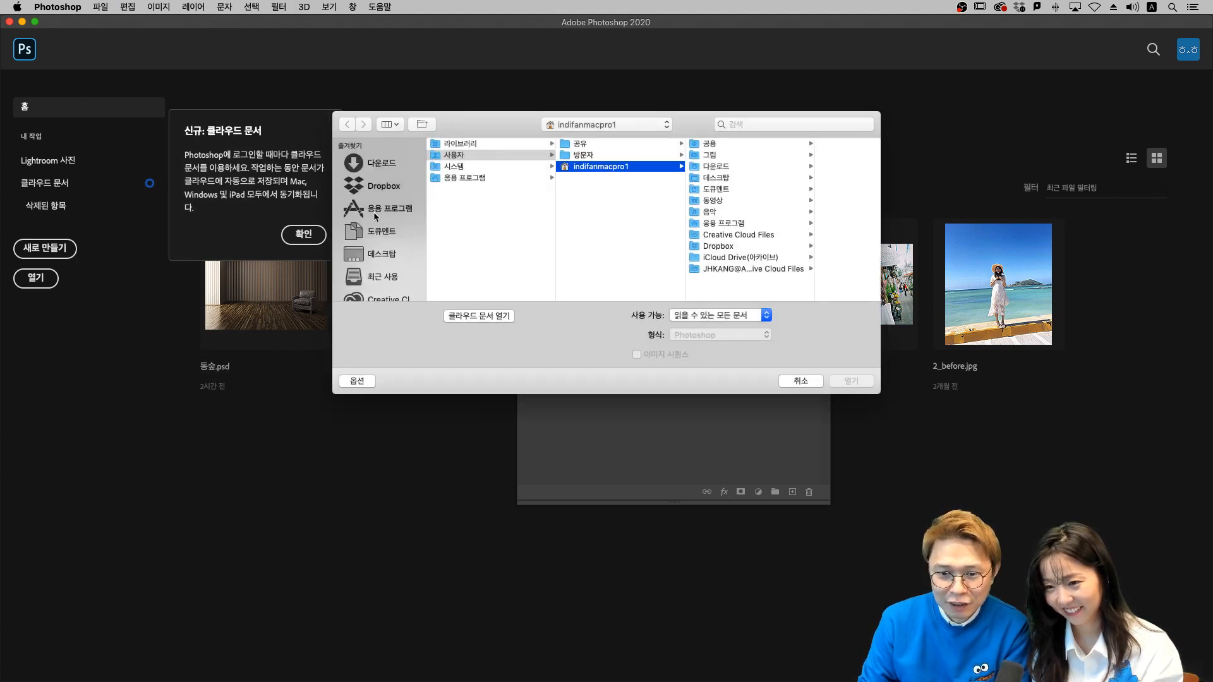
# - Open 무제.psd from the Desktop in Photoshop and move the Layers panel off the chair
pyautogui.click(382, 254)
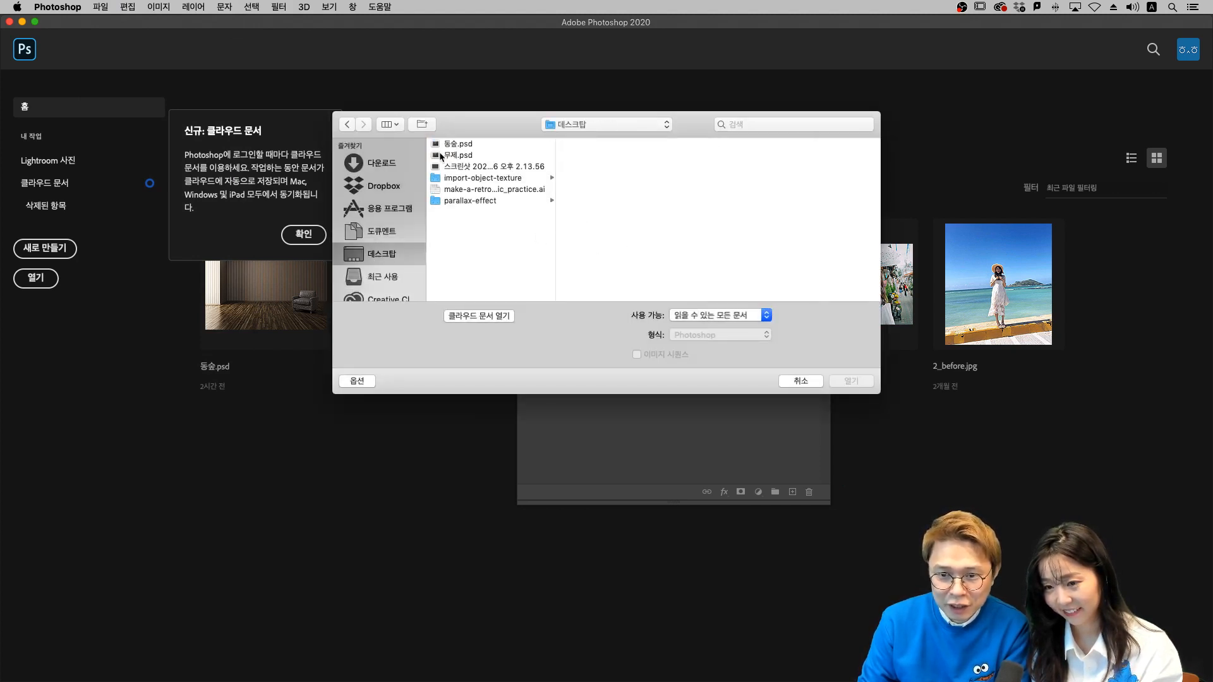
pyautogui.doubleClick(456, 154)
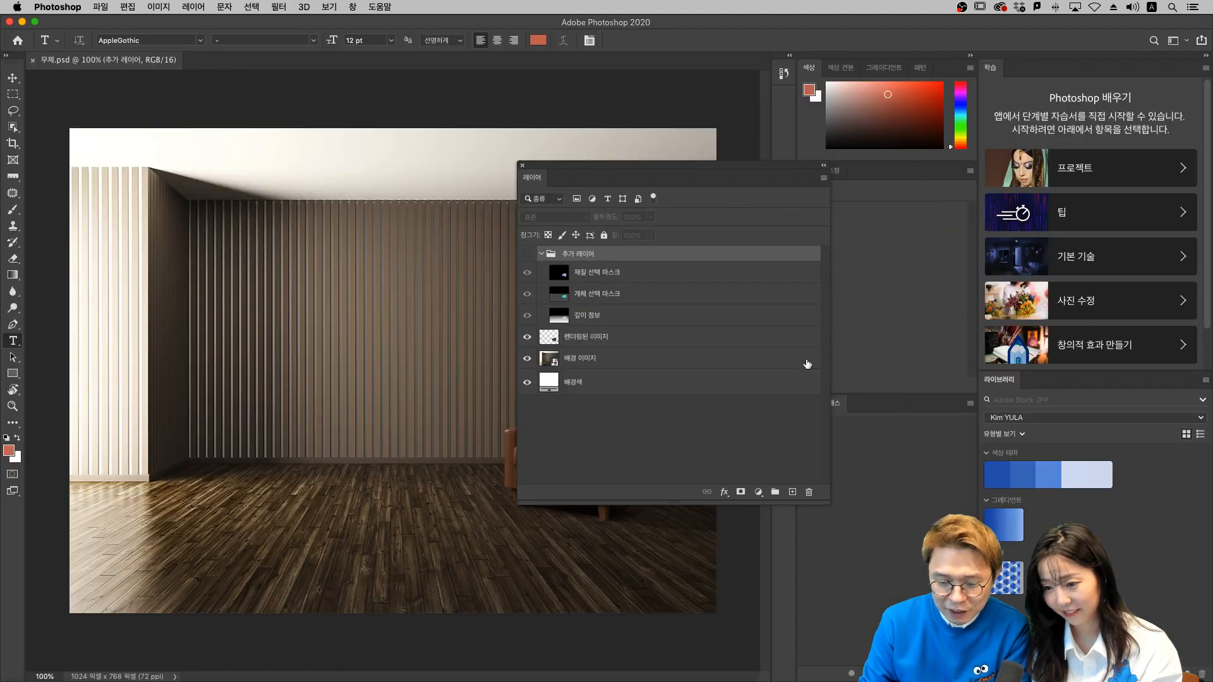
pyautogui.moveTo(773, 404)
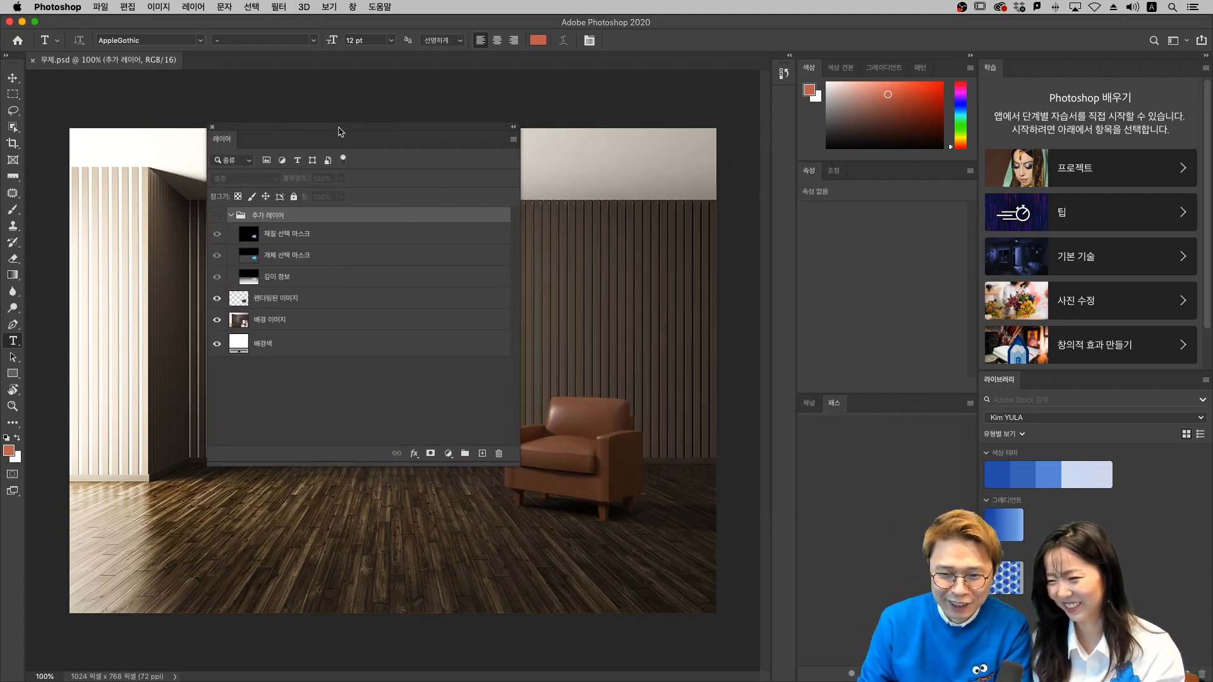
pyautogui.moveTo(338, 129); pyautogui.dragTo(309, 139)
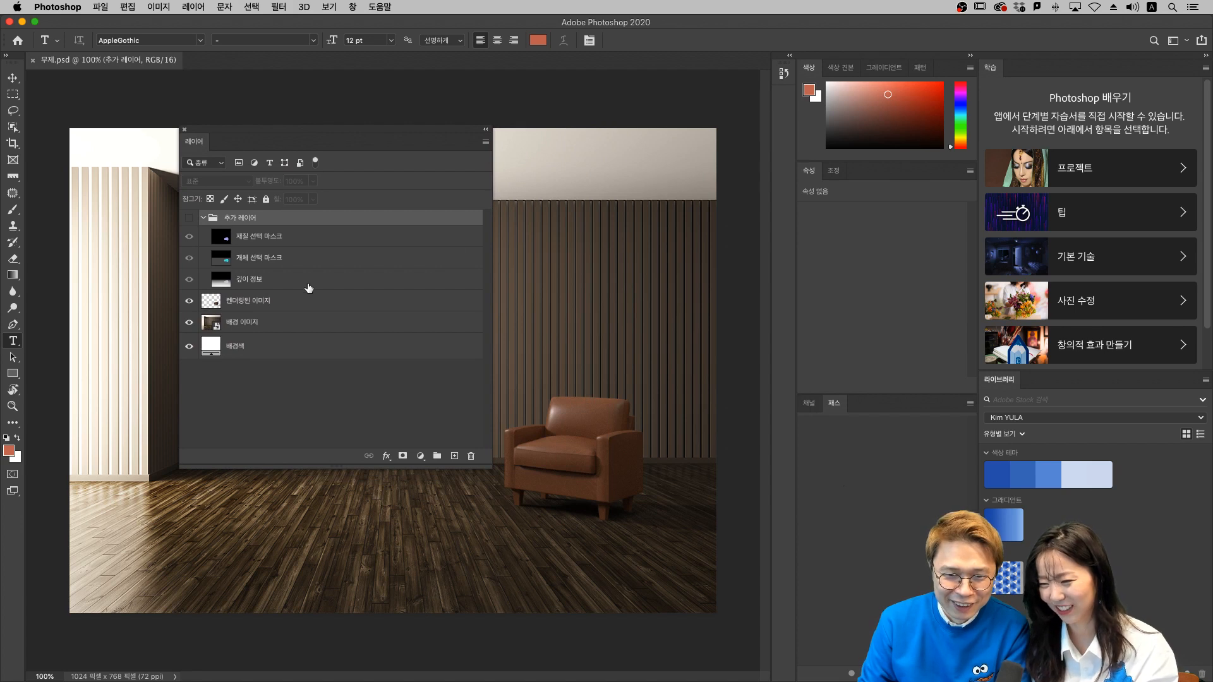
pyautogui.moveTo(258, 248)
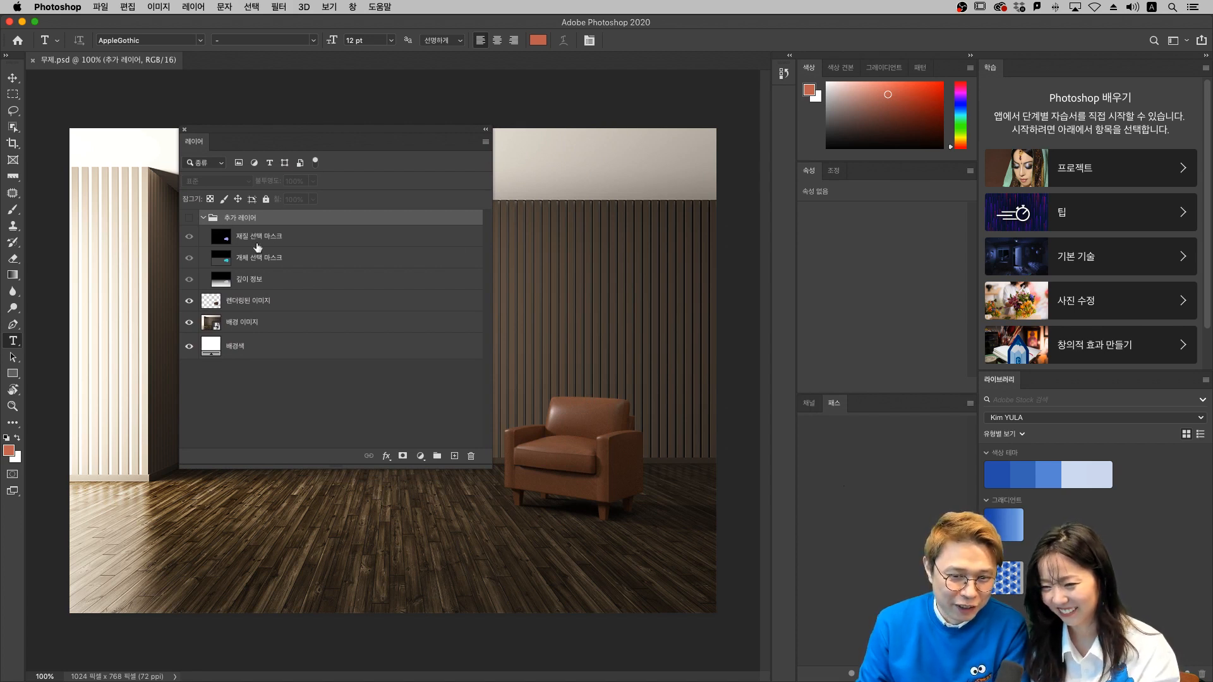